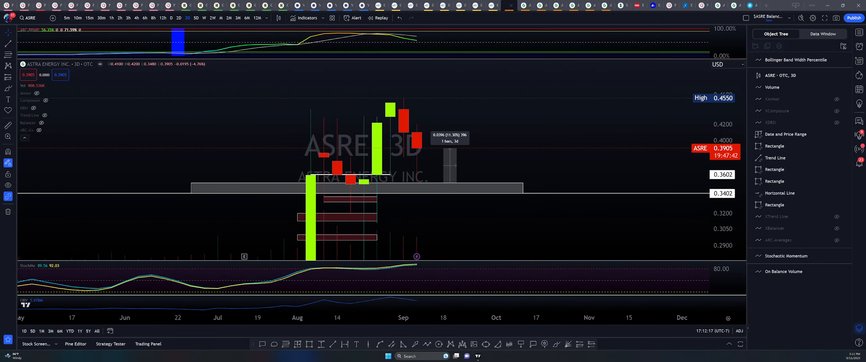
mouse_move(461, 150)
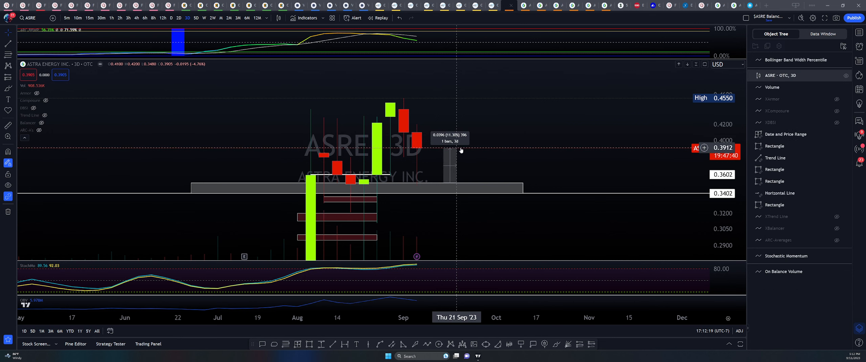
Select the grey support-zone rectangle around 0.34–0.36 on the ASRE 3-day chart.
click(358, 187)
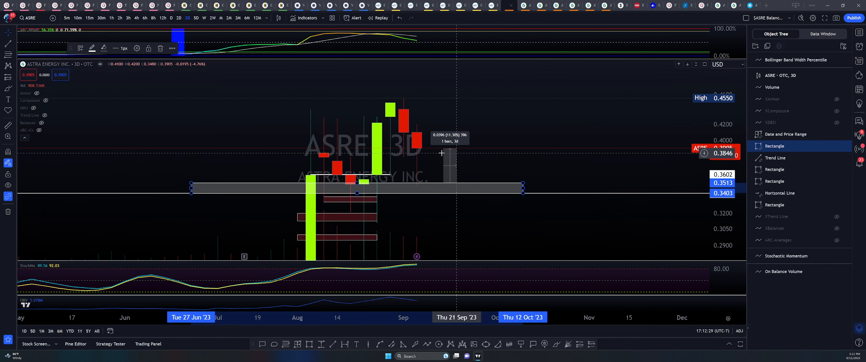
mouse_move(436, 186)
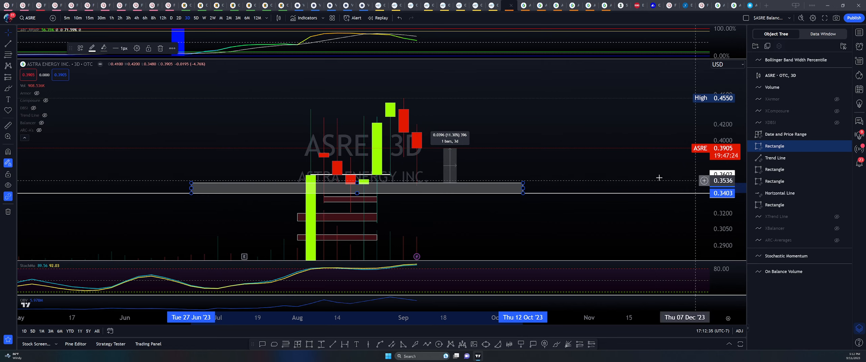
mouse_move(416, 163)
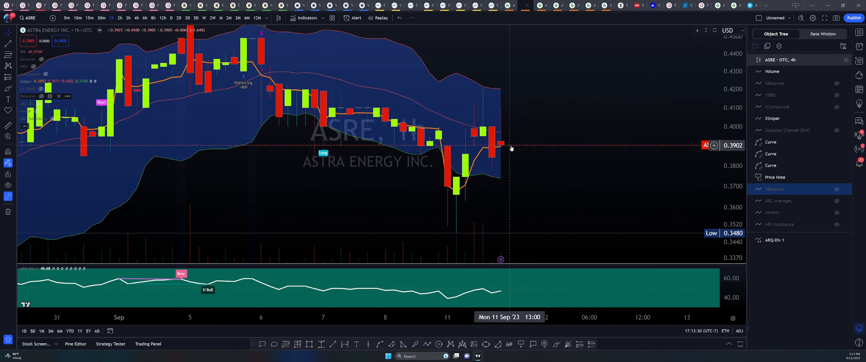
mouse_move(510, 147)
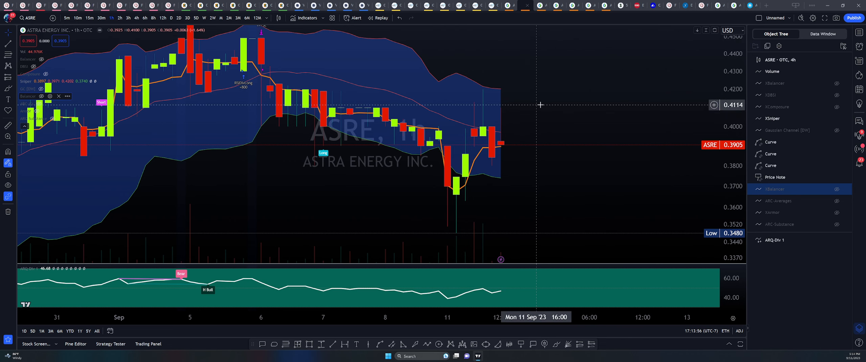
mouse_move(550, 163)
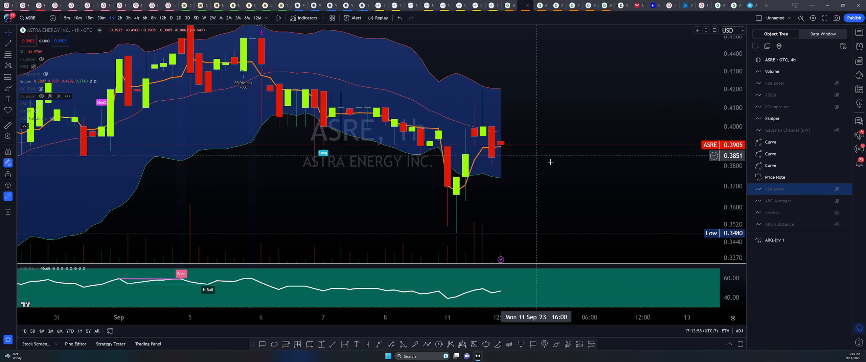
mouse_move(557, 169)
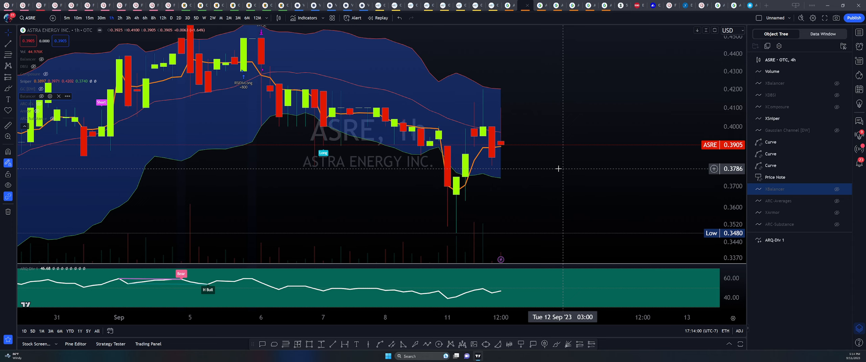
mouse_move(594, 141)
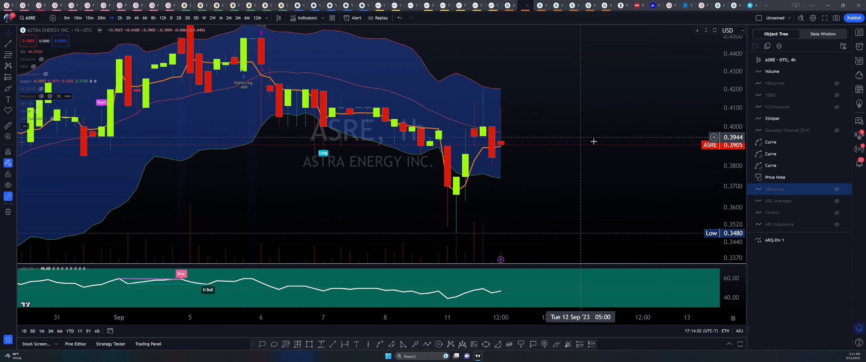
mouse_move(601, 148)
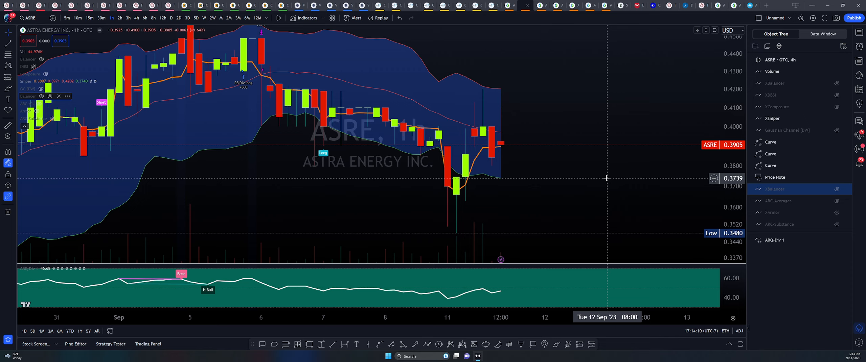
mouse_move(473, 119)
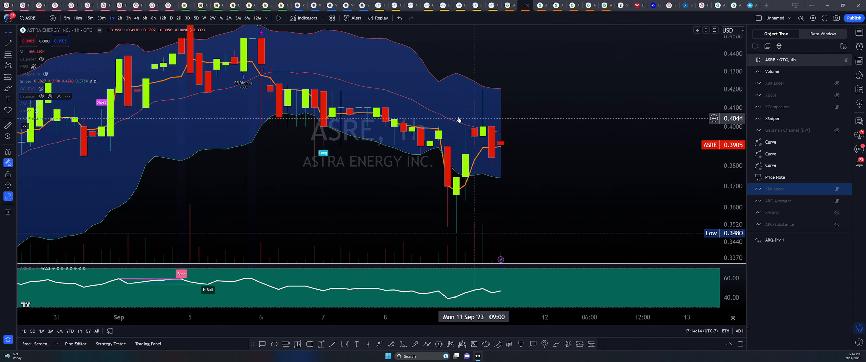
mouse_move(506, 148)
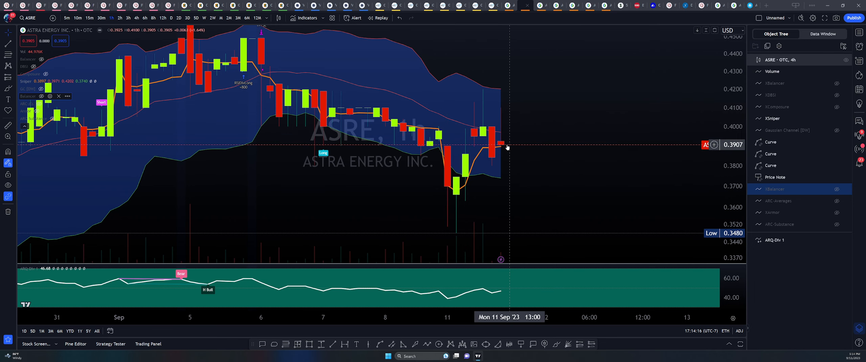
mouse_move(510, 132)
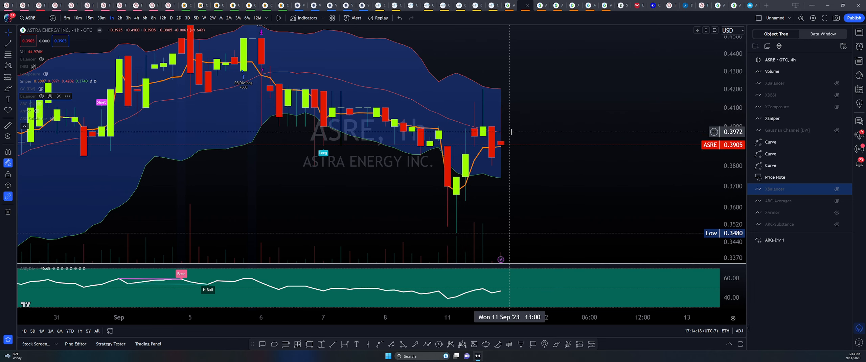
mouse_move(512, 132)
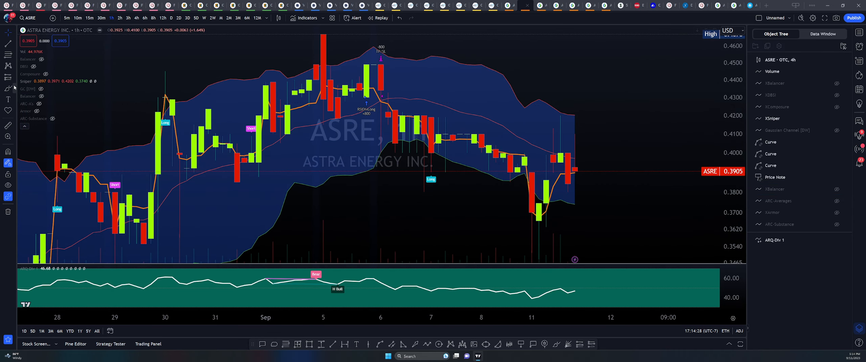
mouse_move(525, 174)
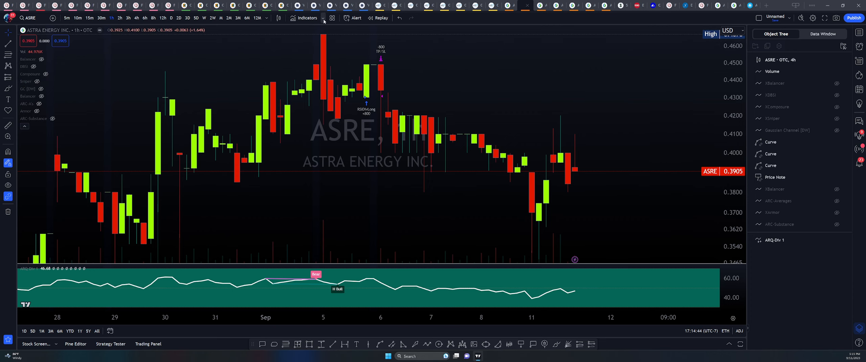
mouse_move(313, 149)
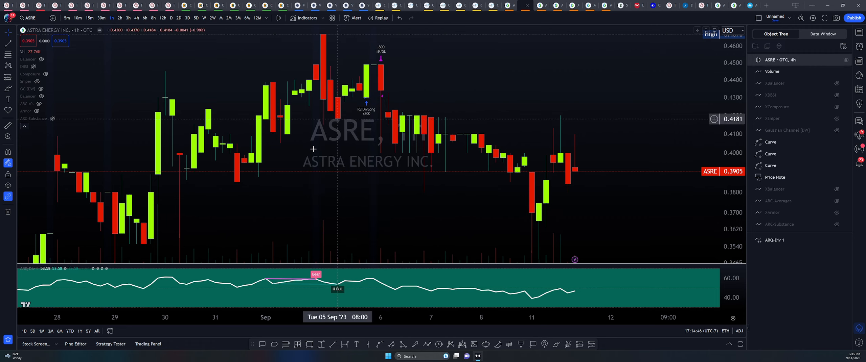
mouse_move(697, 111)
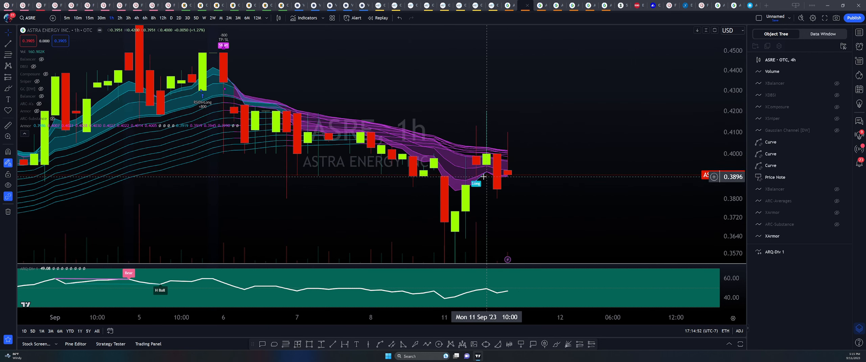
mouse_move(476, 159)
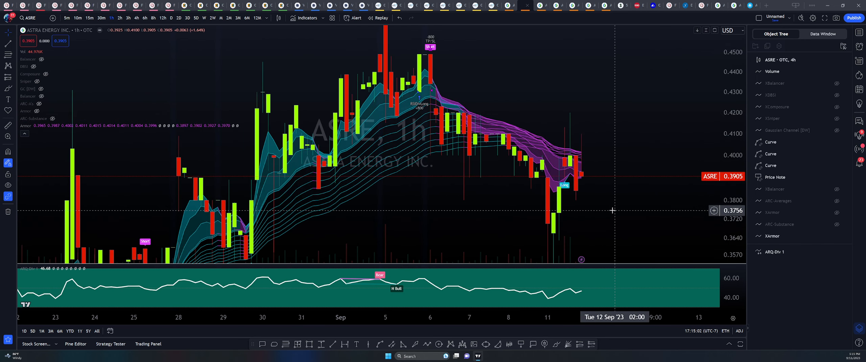
Switch the ASRE chart with the ribbon indicator to 30-minute candles.
click(101, 18)
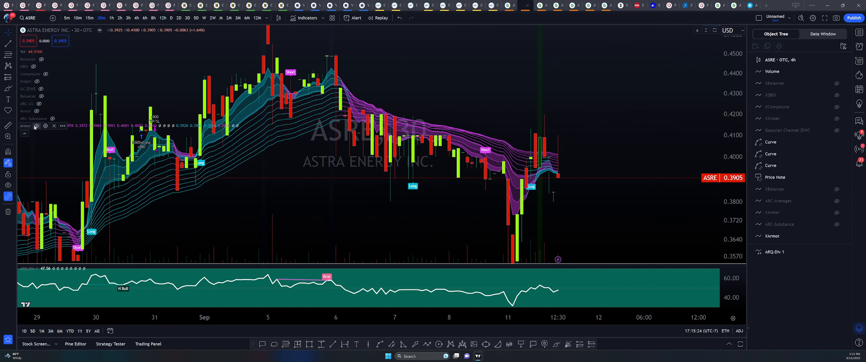
Replace the ribbon with the XComposure indicator and step the chart down through 10-minute to 5-minute candles.
click(36, 126)
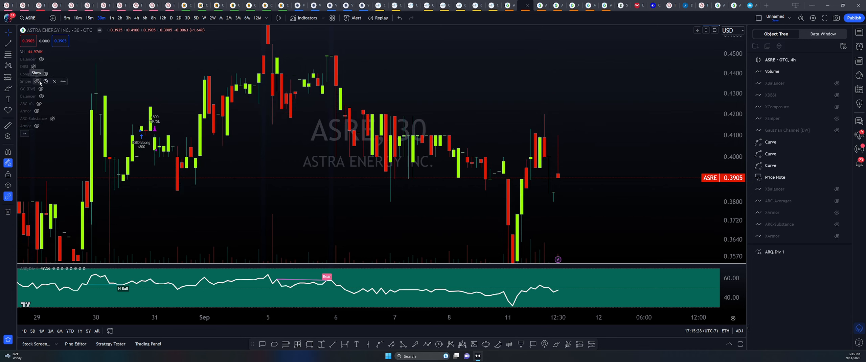
click(45, 74)
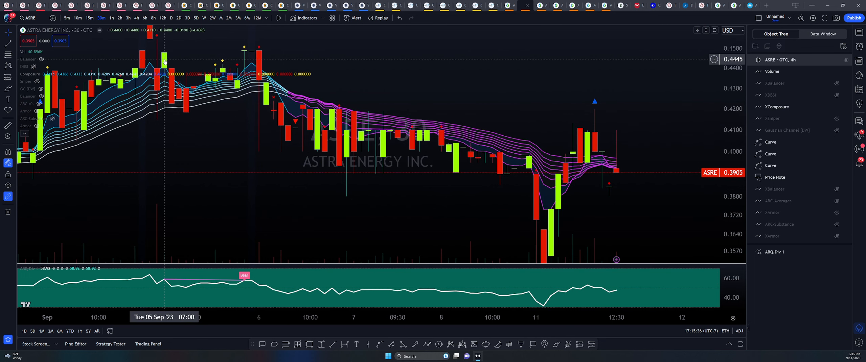
click(89, 18)
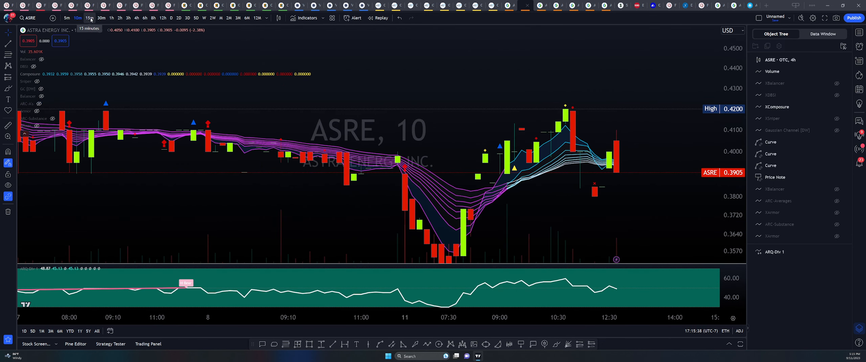
click(66, 17)
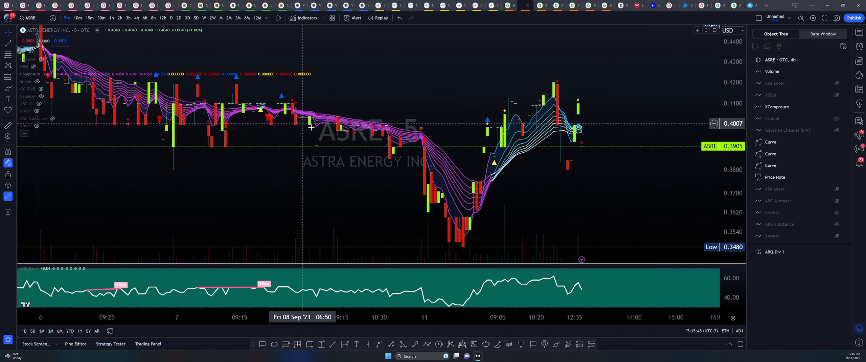
mouse_move(490, 134)
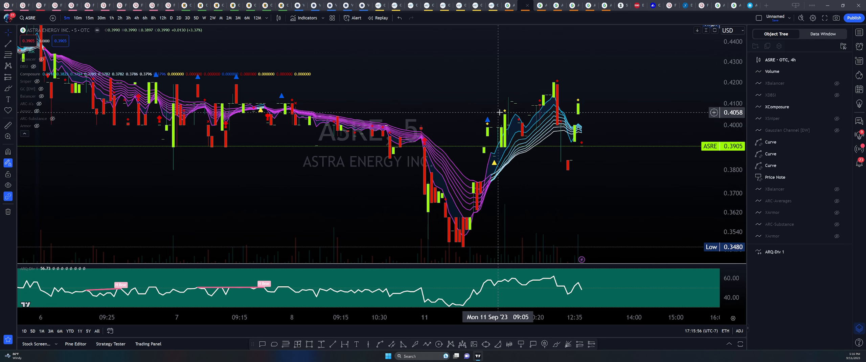
mouse_move(490, 128)
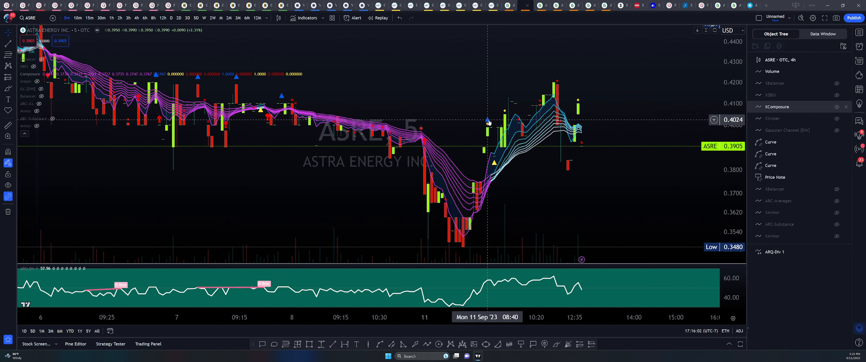
mouse_move(493, 164)
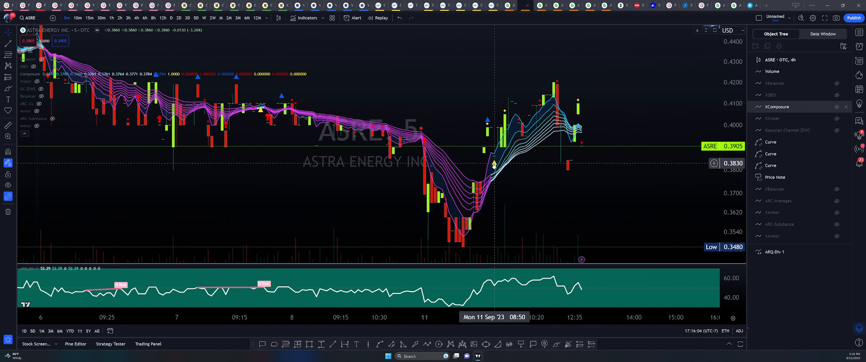
mouse_move(486, 166)
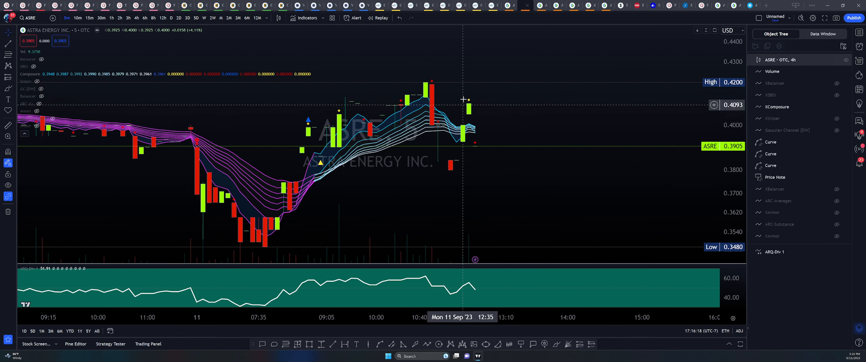
mouse_move(237, 93)
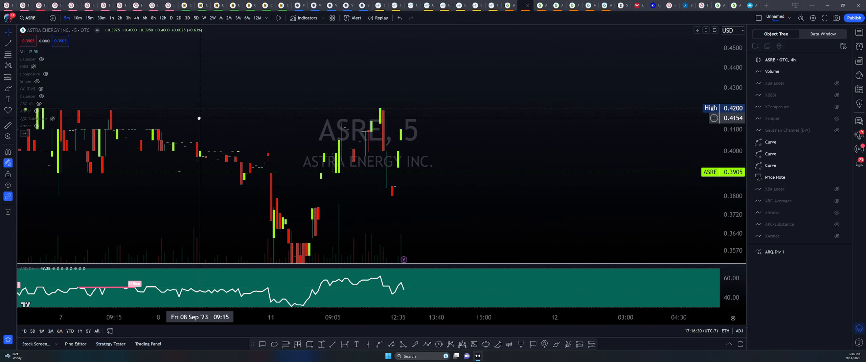
Make the XDBSI indicator visible on the 5-minute ASRE chart.
click(41, 66)
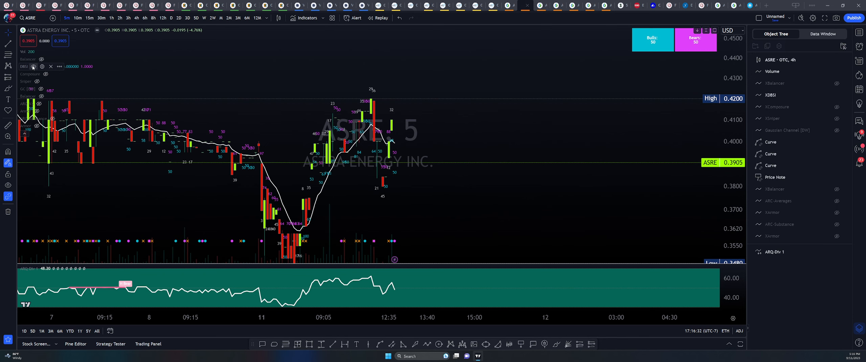
mouse_move(423, 142)
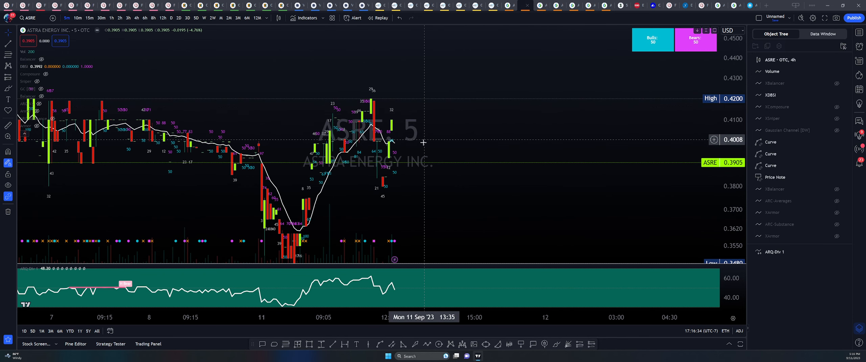
mouse_move(393, 138)
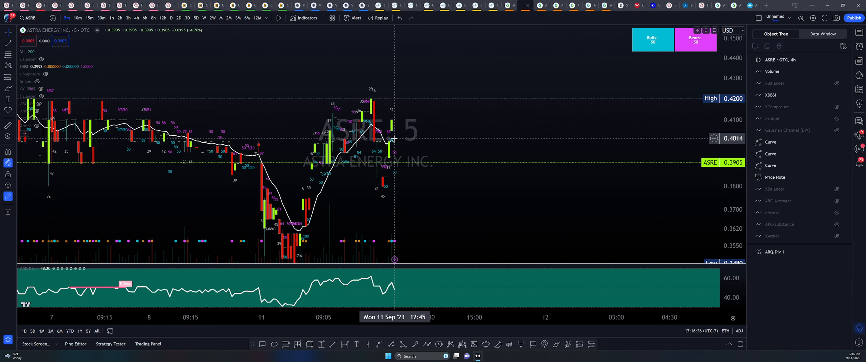
mouse_move(405, 166)
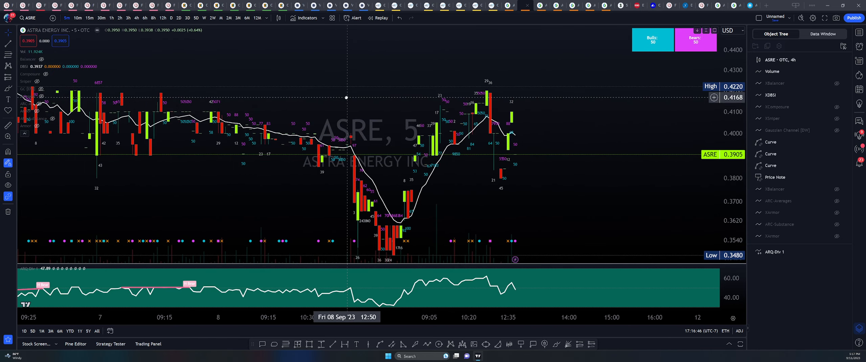
mouse_move(414, 146)
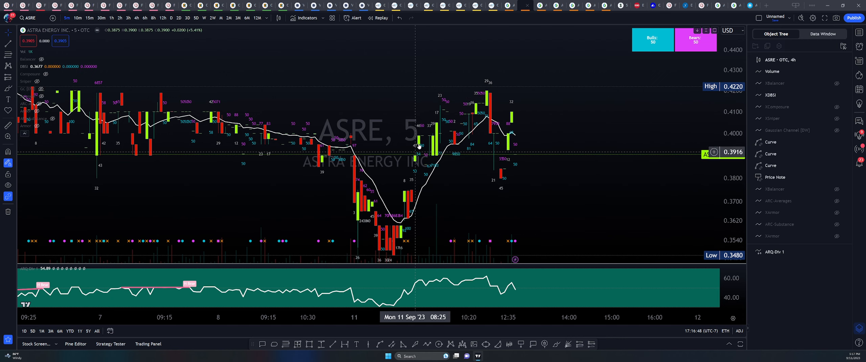
mouse_move(446, 156)
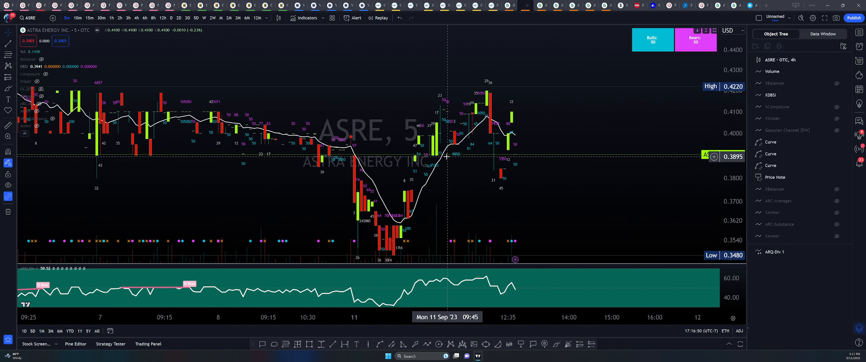
mouse_move(408, 218)
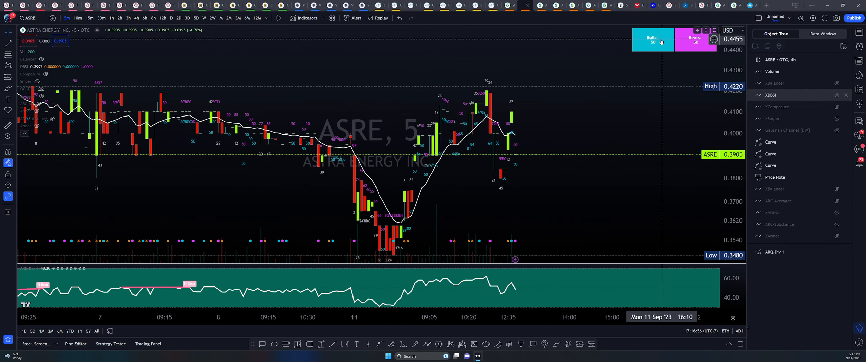
mouse_move(313, 101)
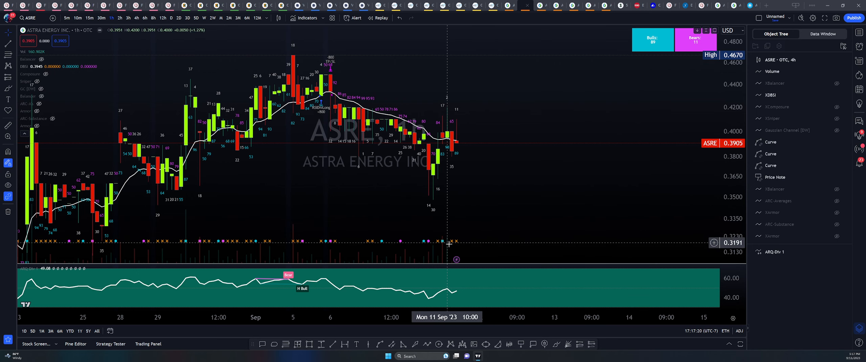
mouse_move(459, 239)
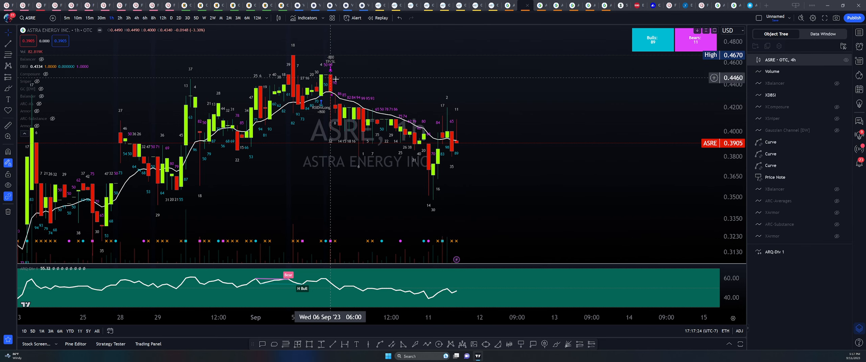
mouse_move(419, 139)
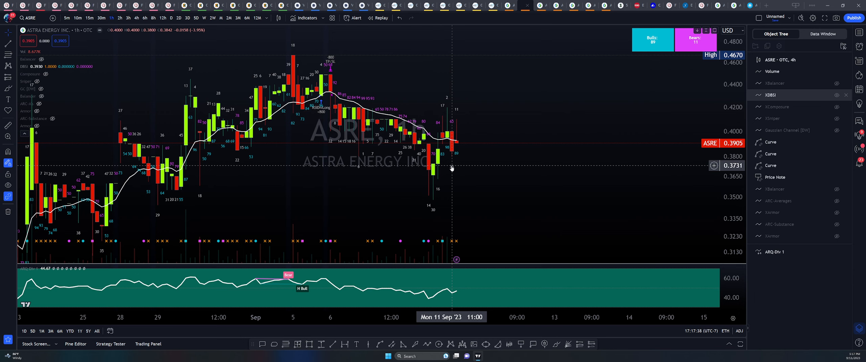
mouse_move(620, 63)
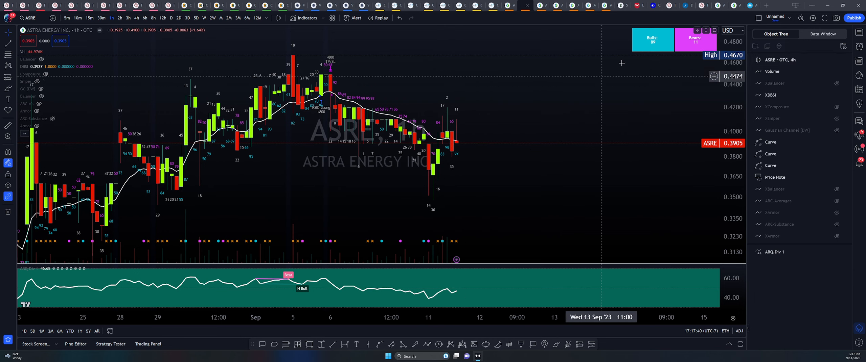
mouse_move(466, 153)
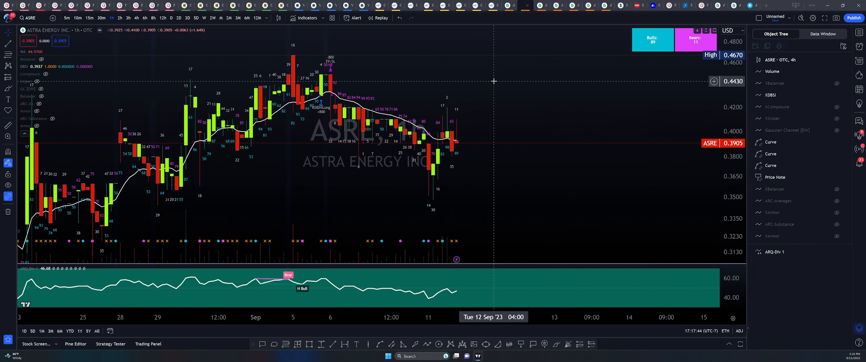
Switch the ASRE chart to 4-hour candles and then to a higher timeframe from the toolbar.
click(136, 18)
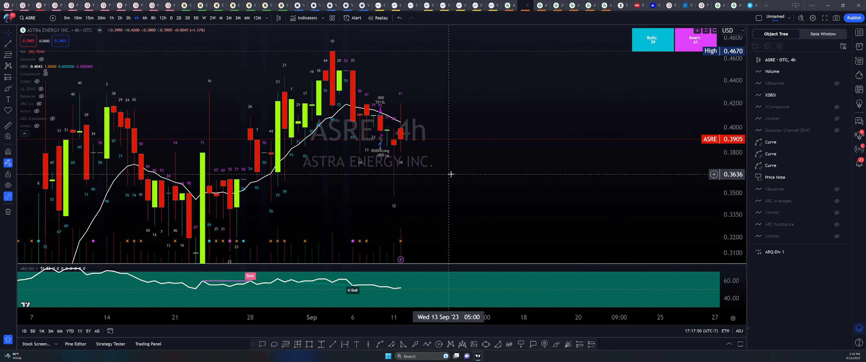
mouse_move(419, 175)
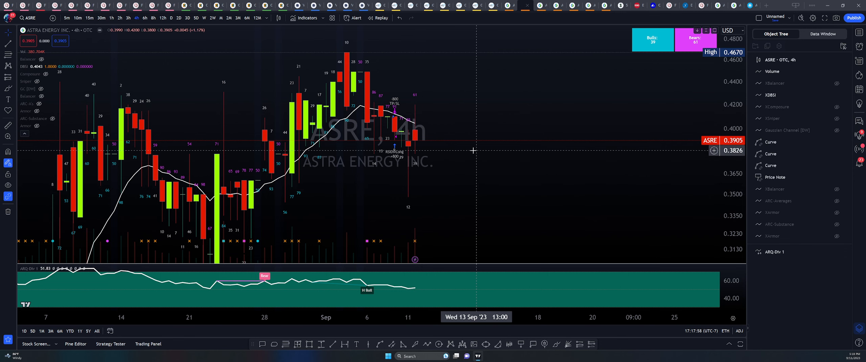
mouse_move(416, 132)
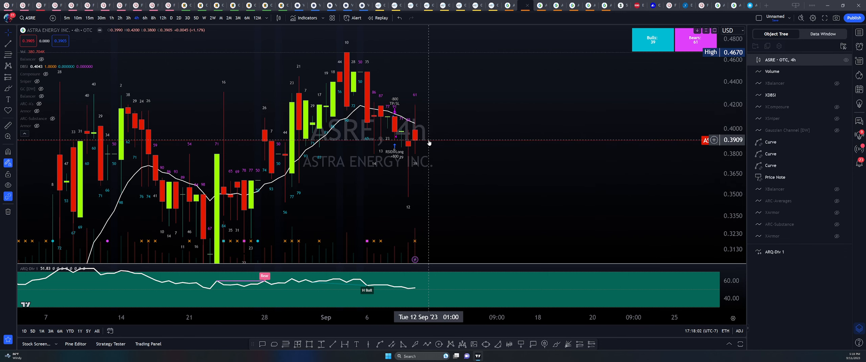
mouse_move(412, 112)
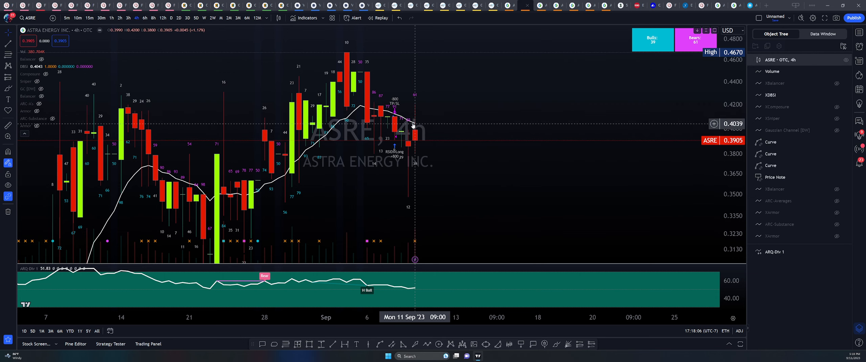
mouse_move(426, 116)
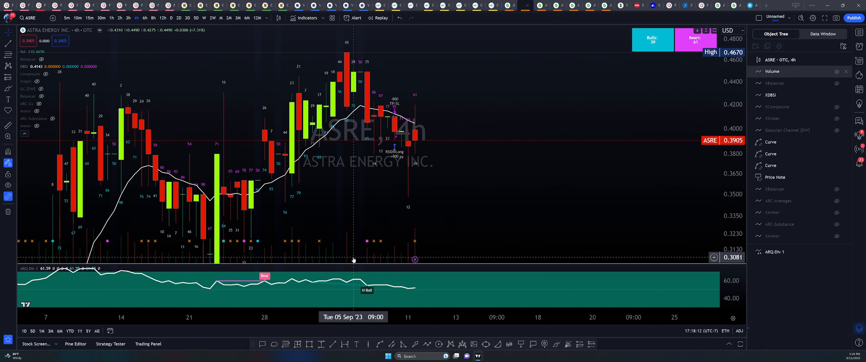
mouse_move(414, 121)
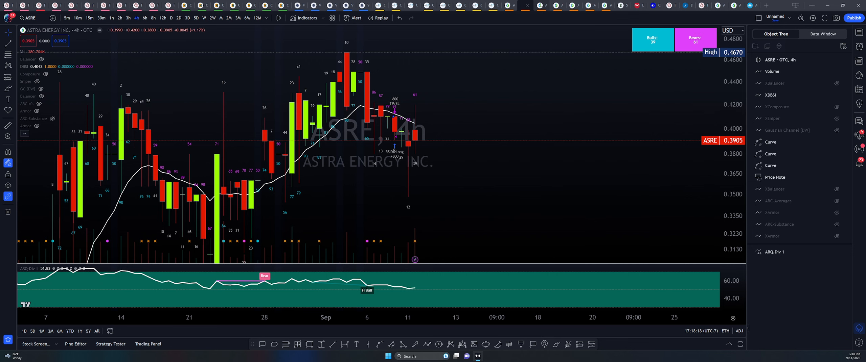
click(197, 18)
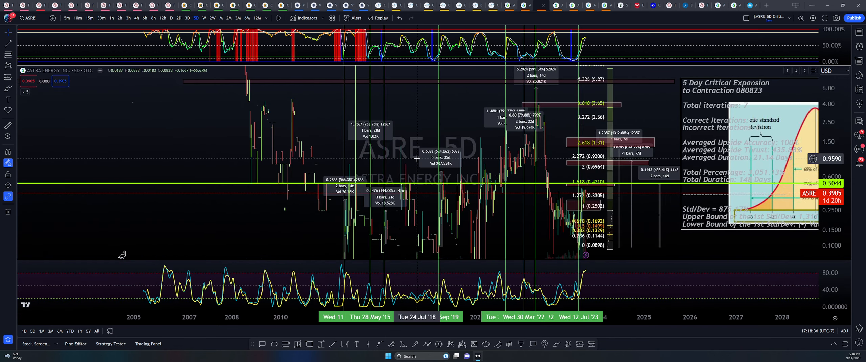
mouse_move(479, 124)
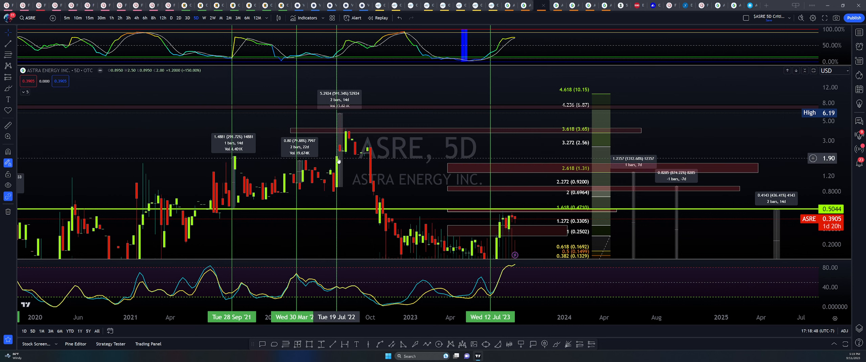
mouse_move(336, 59)
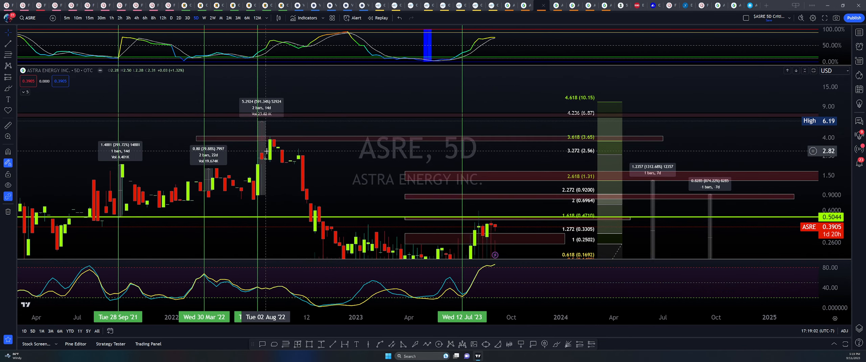
mouse_move(276, 123)
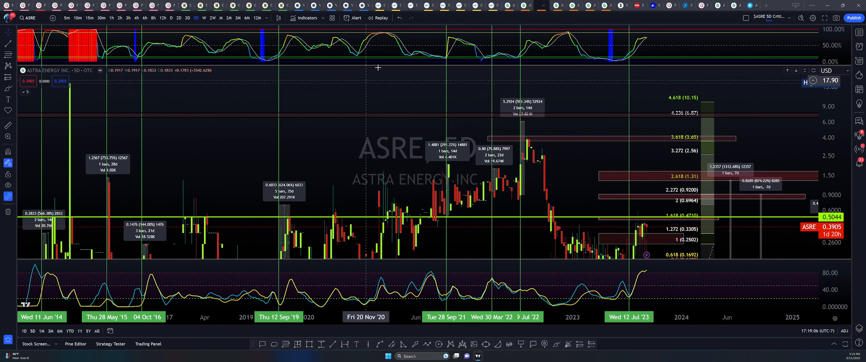
mouse_move(410, 304)
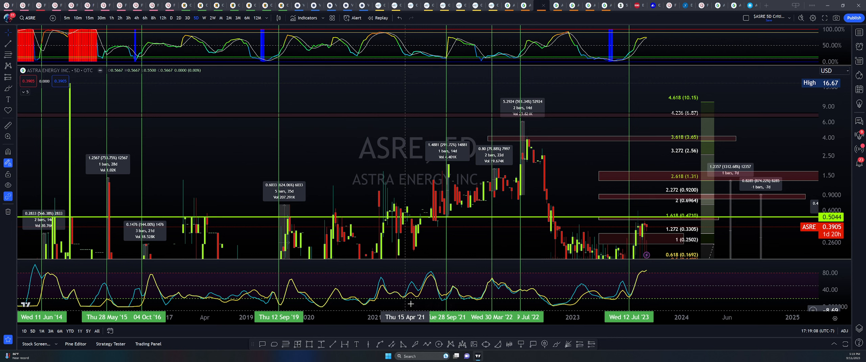
mouse_move(620, 74)
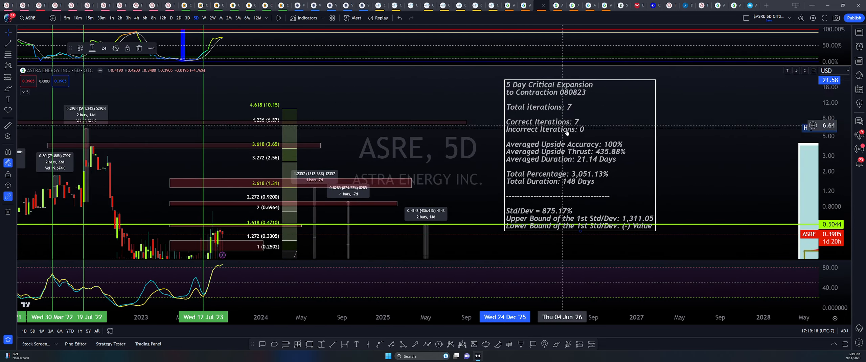
mouse_move(618, 146)
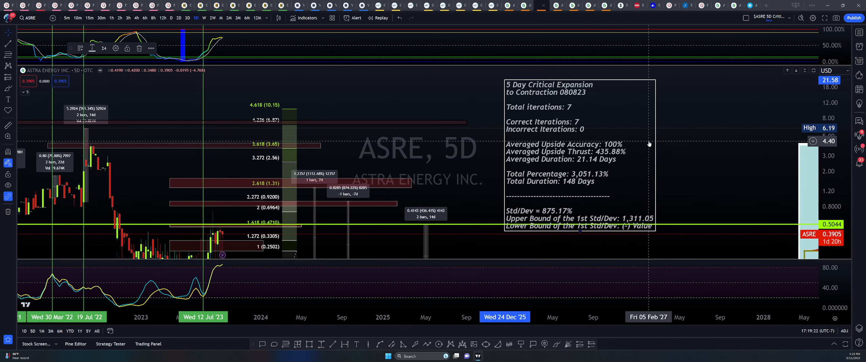
mouse_move(629, 145)
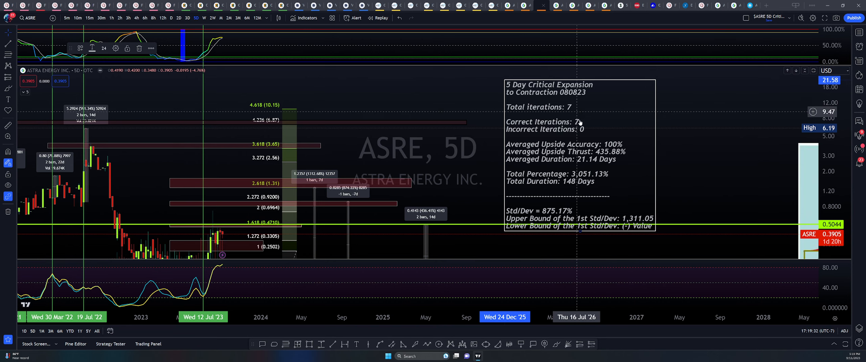
mouse_move(338, 138)
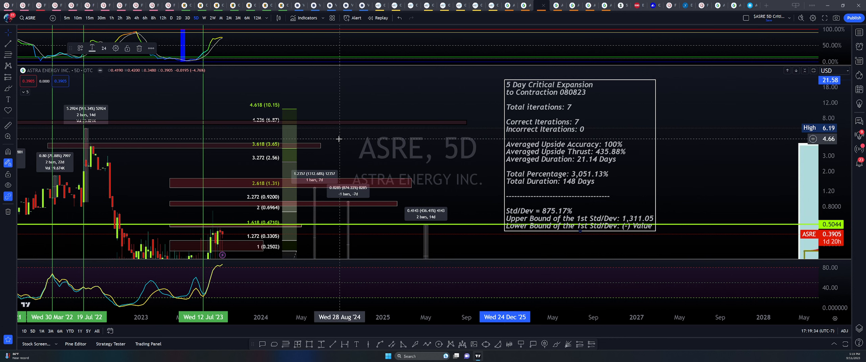
mouse_move(441, 109)
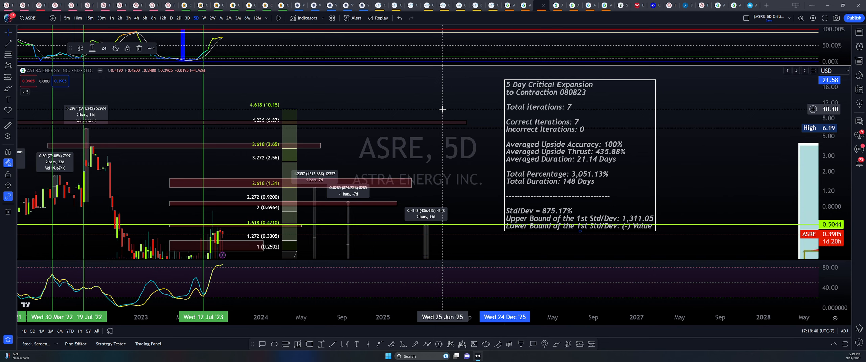
mouse_move(604, 149)
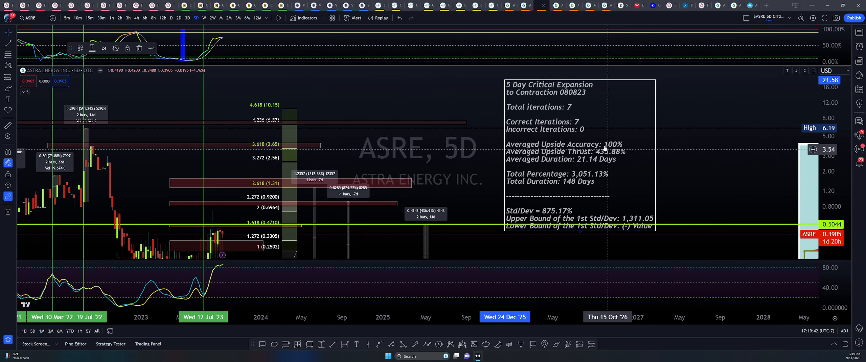
mouse_move(103, 128)
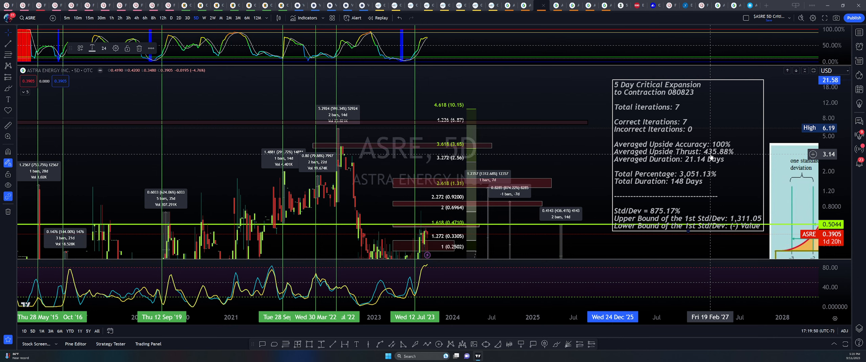
mouse_move(491, 144)
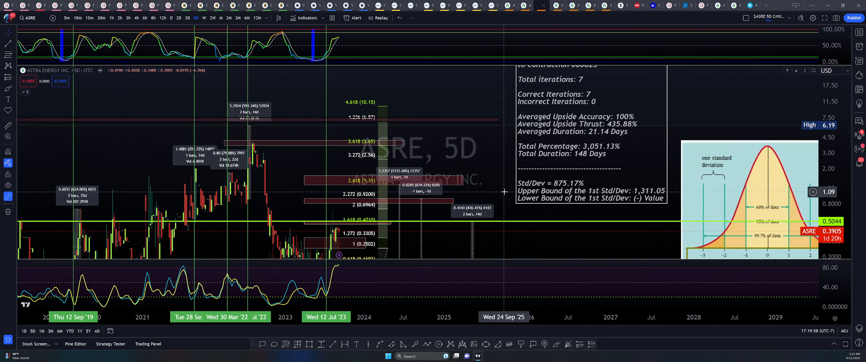
mouse_move(554, 189)
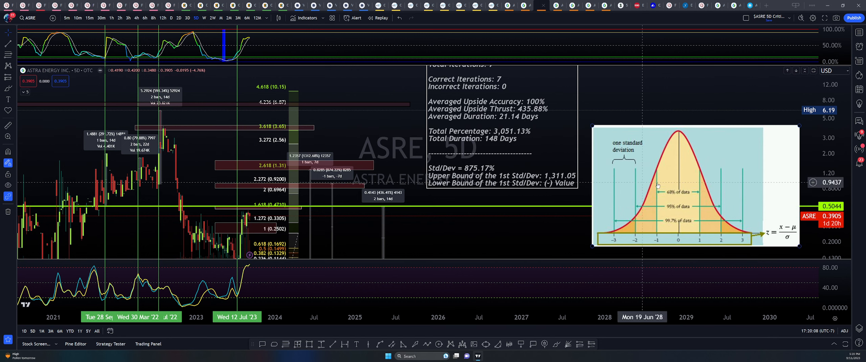
mouse_move(668, 175)
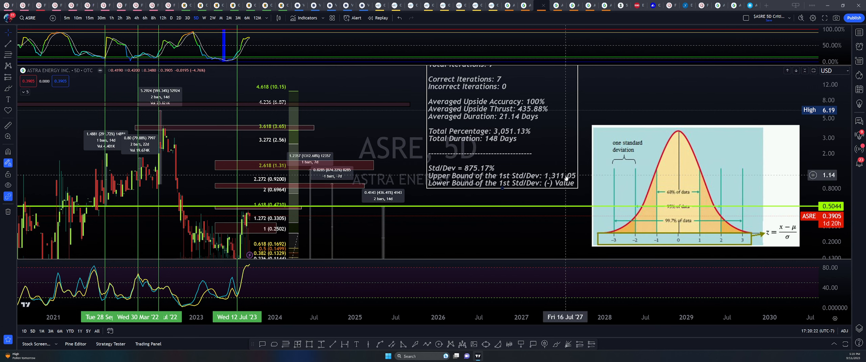
mouse_move(551, 193)
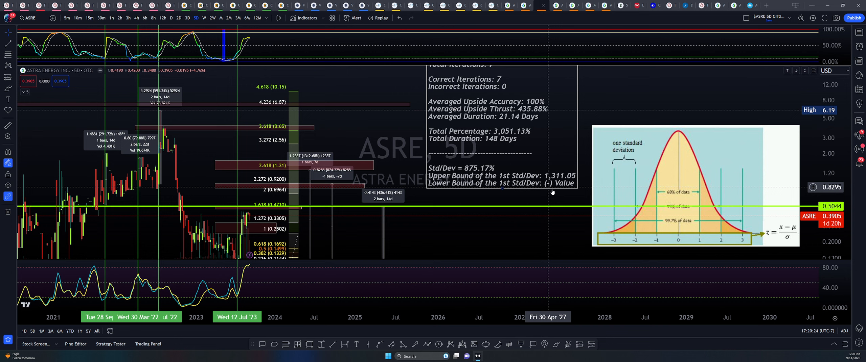
mouse_move(560, 190)
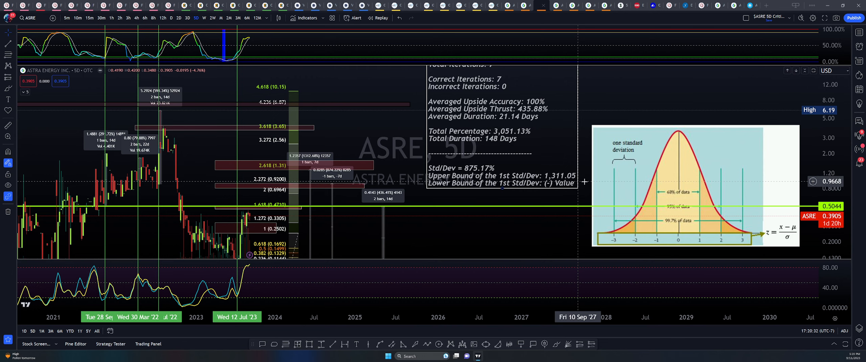
mouse_move(344, 142)
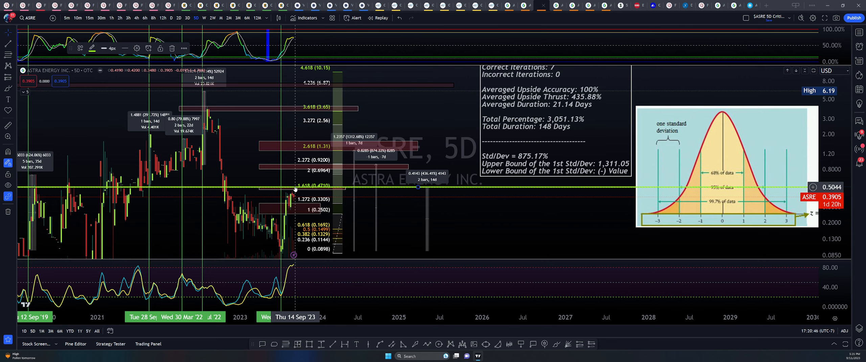
mouse_move(299, 179)
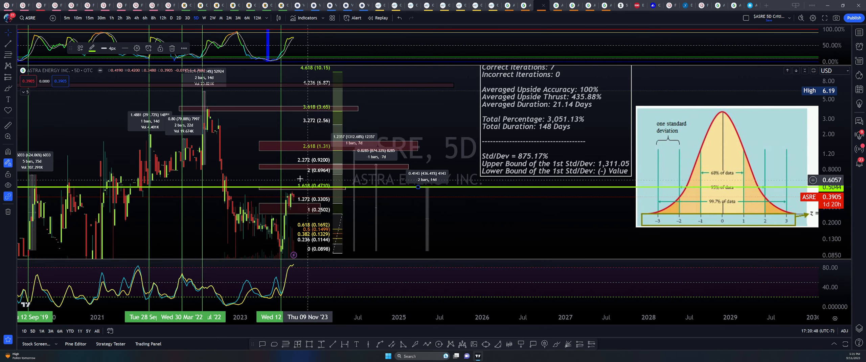
mouse_move(317, 178)
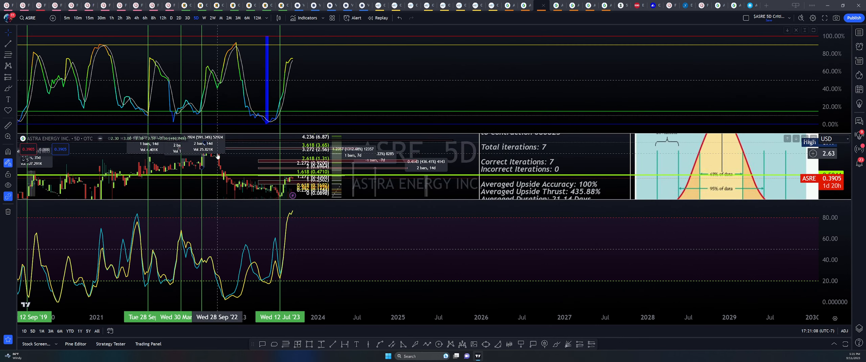
mouse_move(294, 55)
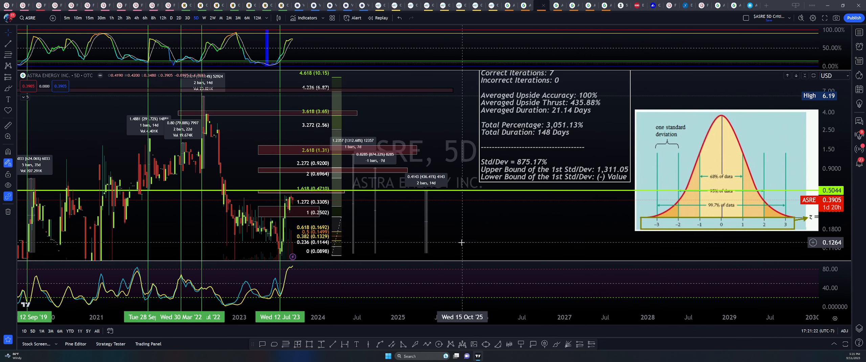
mouse_move(594, 94)
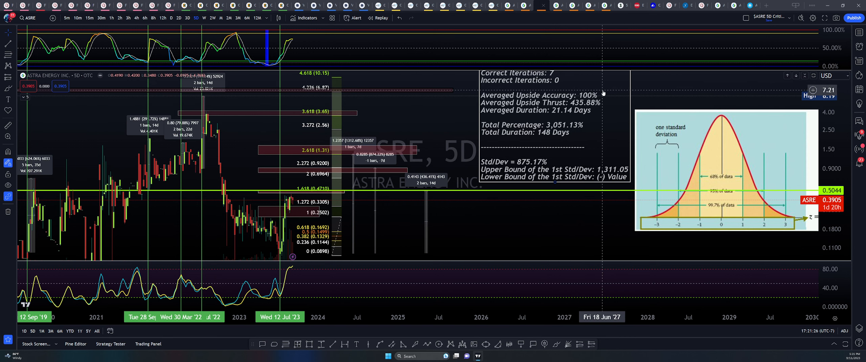
mouse_move(603, 100)
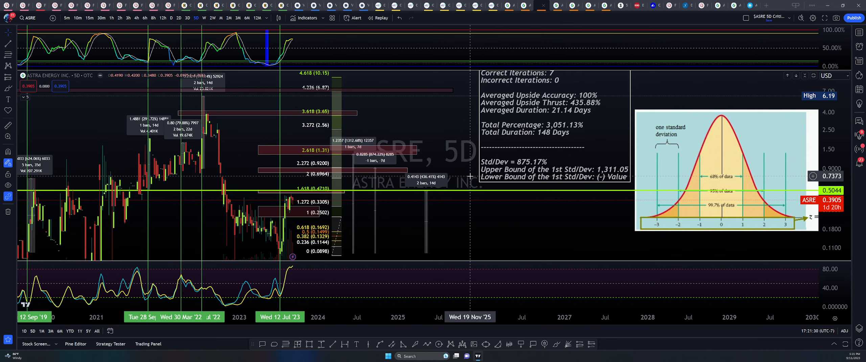
mouse_move(407, 127)
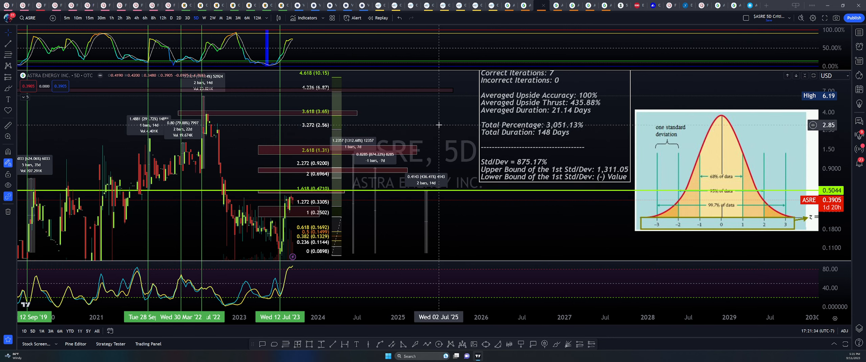
mouse_move(375, 234)
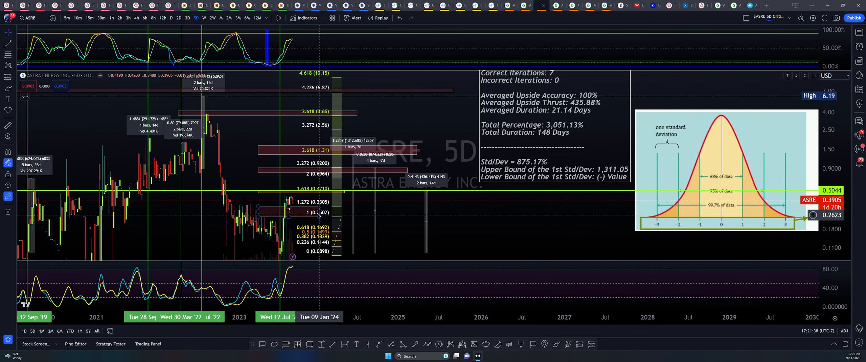
mouse_move(371, 227)
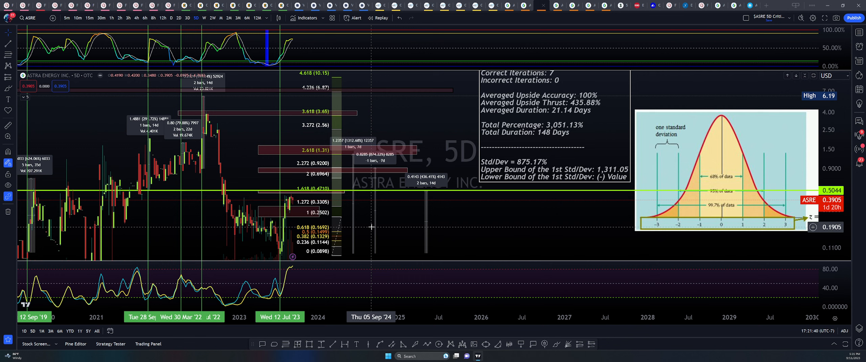
mouse_move(502, 213)
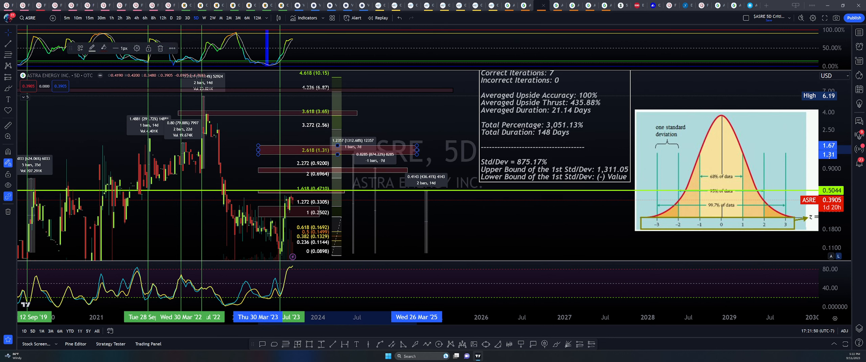
mouse_move(393, 149)
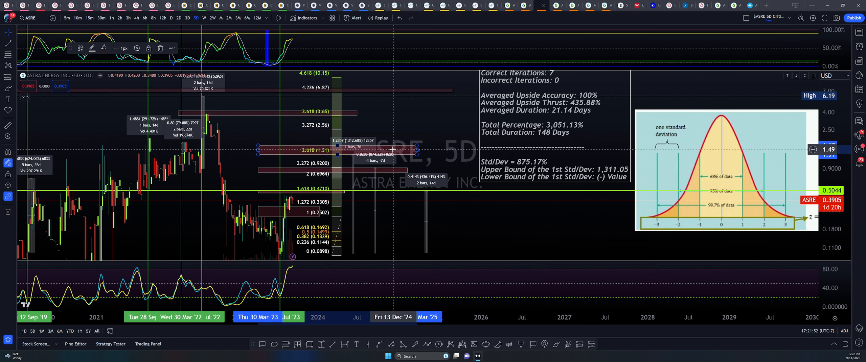
mouse_move(398, 148)
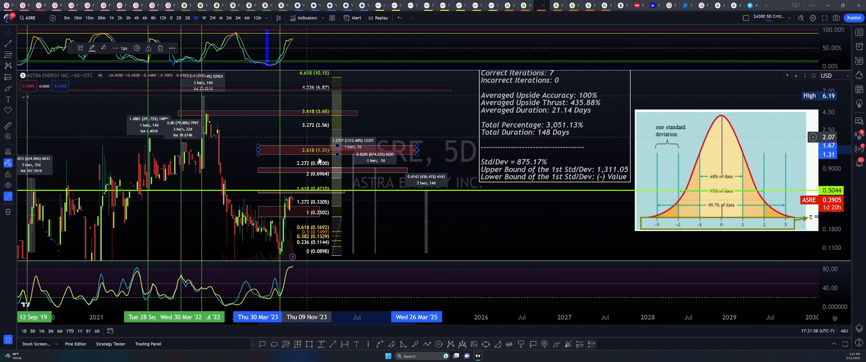
mouse_move(349, 159)
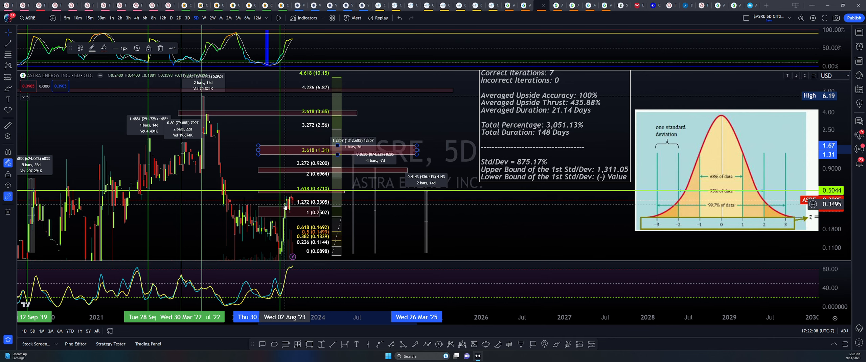
mouse_move(297, 142)
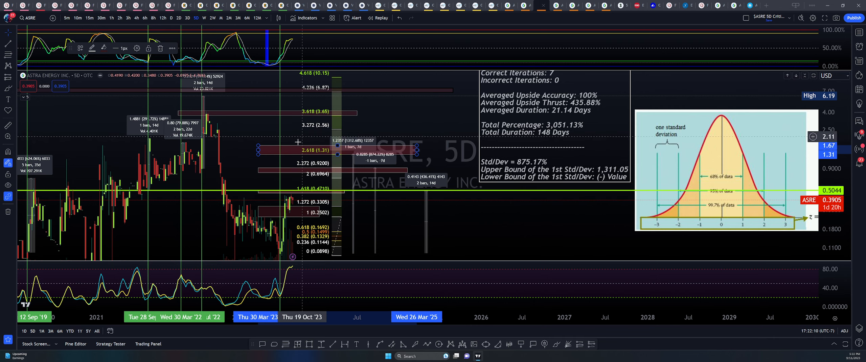
mouse_move(301, 181)
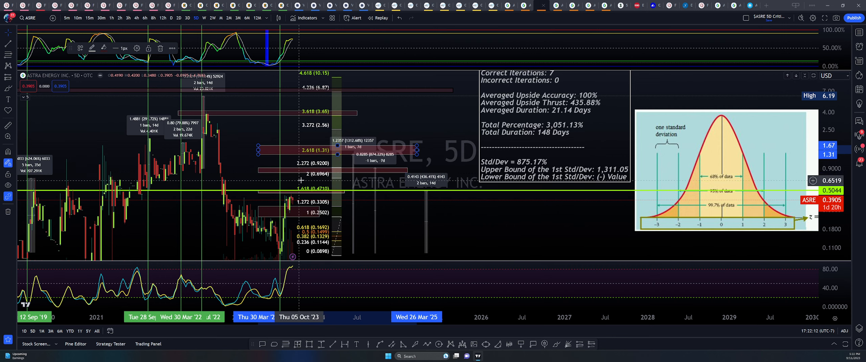
mouse_move(324, 136)
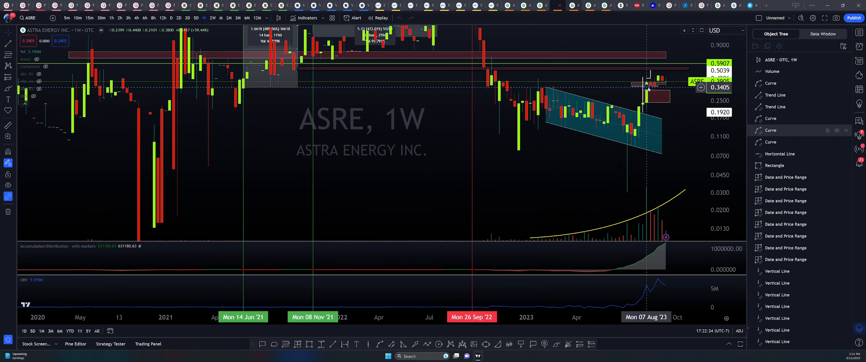
mouse_move(478, 225)
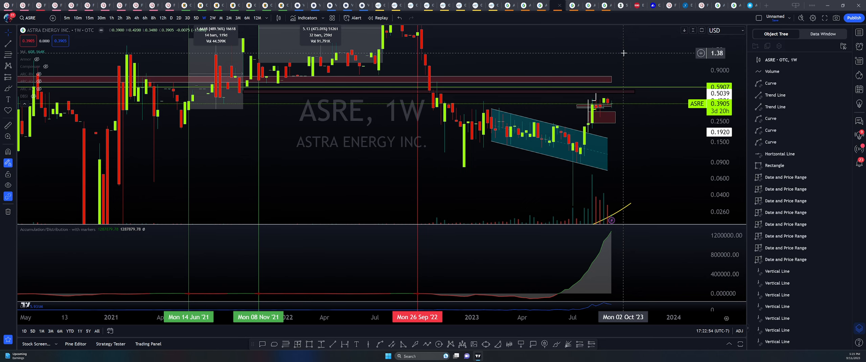
mouse_move(616, 241)
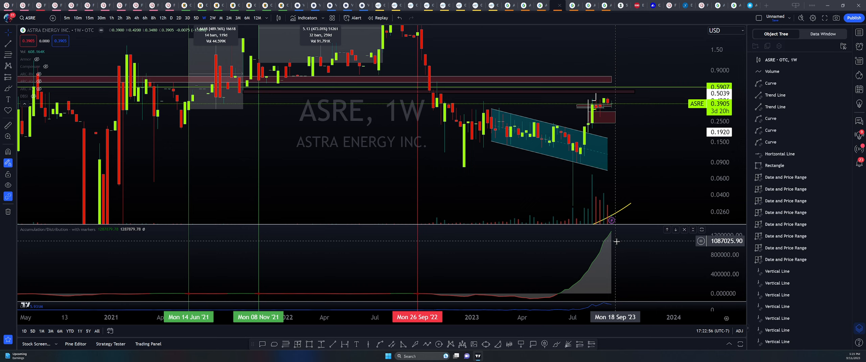
mouse_move(638, 242)
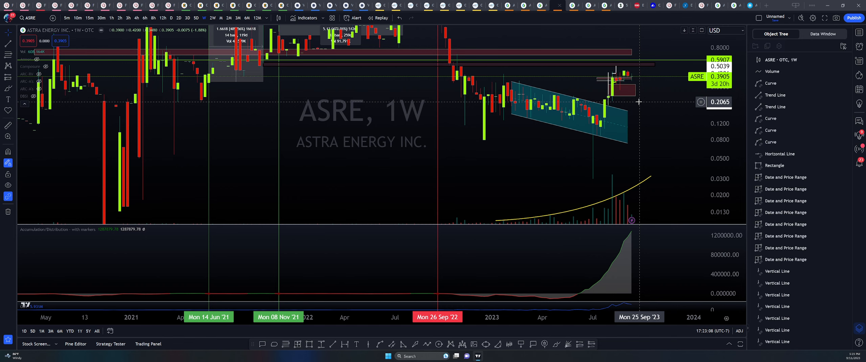
click(178, 17)
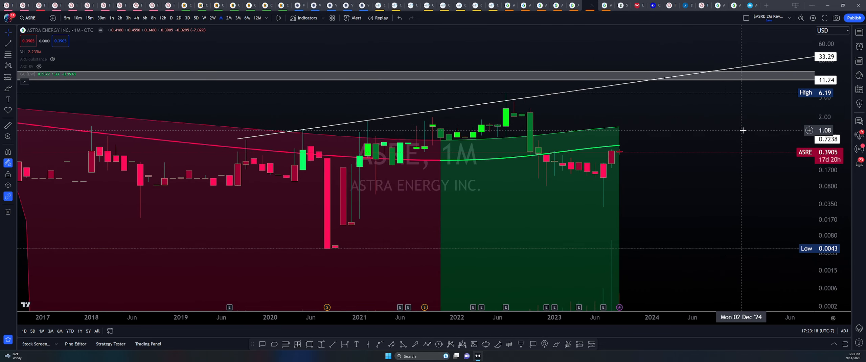
mouse_move(628, 169)
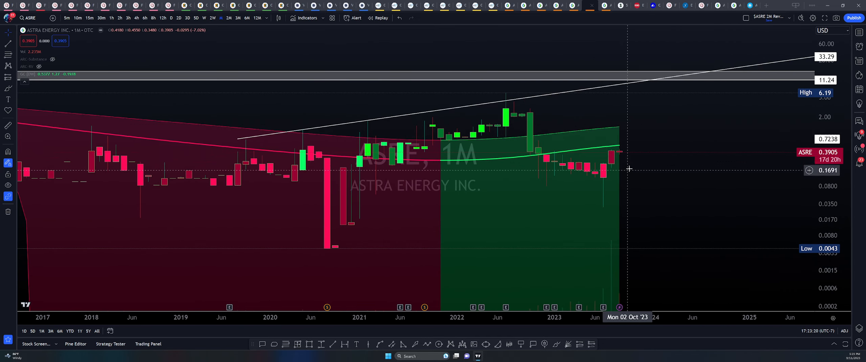
mouse_move(650, 145)
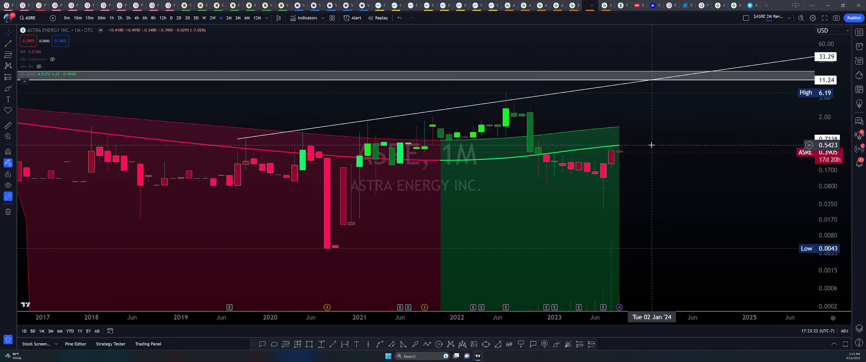
mouse_move(674, 186)
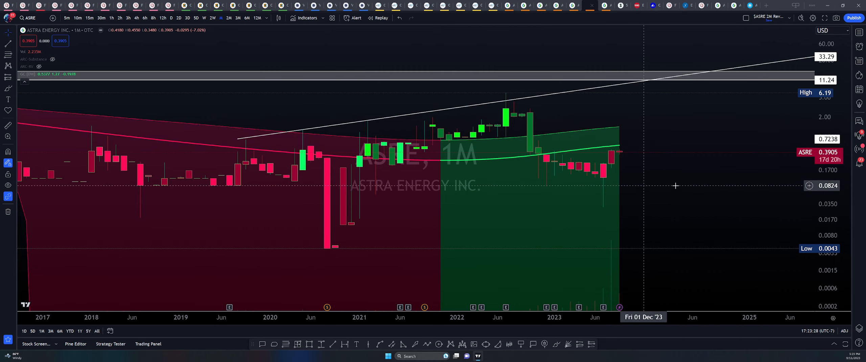
mouse_move(642, 146)
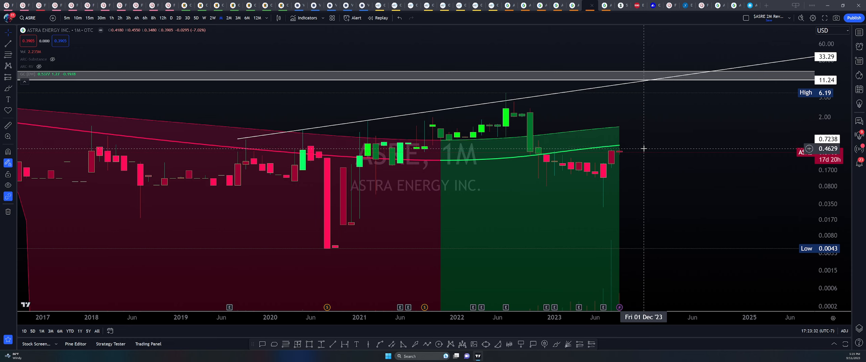
mouse_move(646, 146)
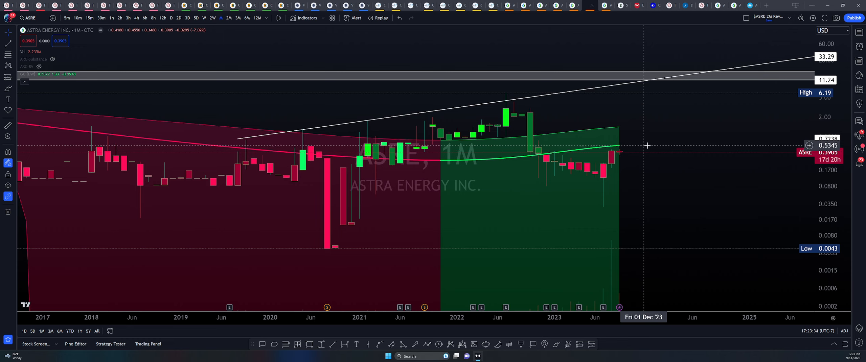
mouse_move(660, 127)
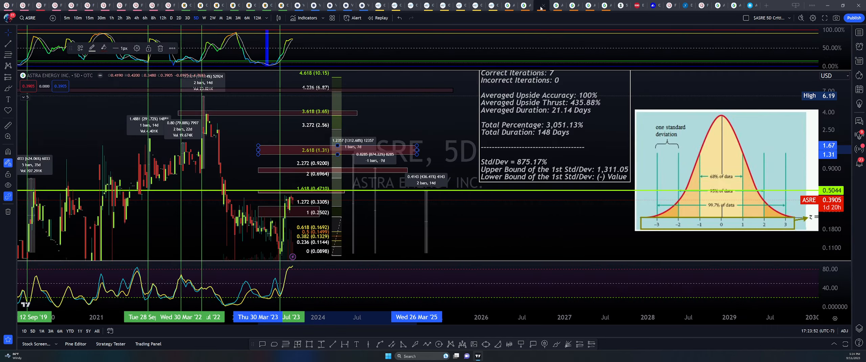
mouse_move(439, 113)
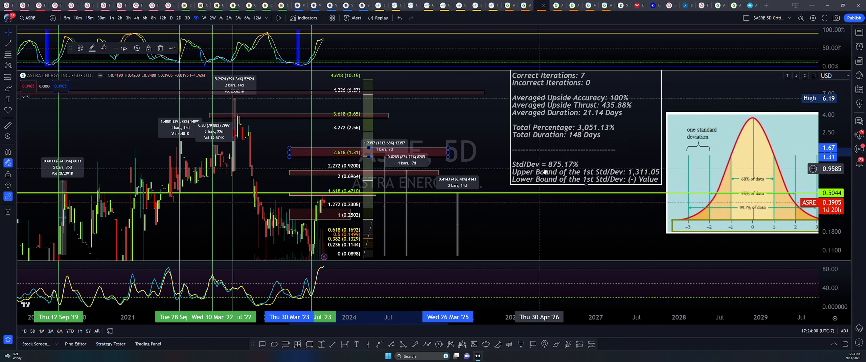
mouse_move(636, 160)
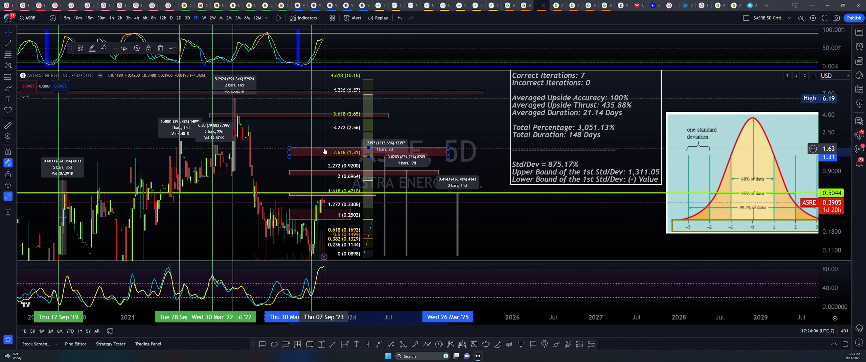
mouse_move(329, 153)
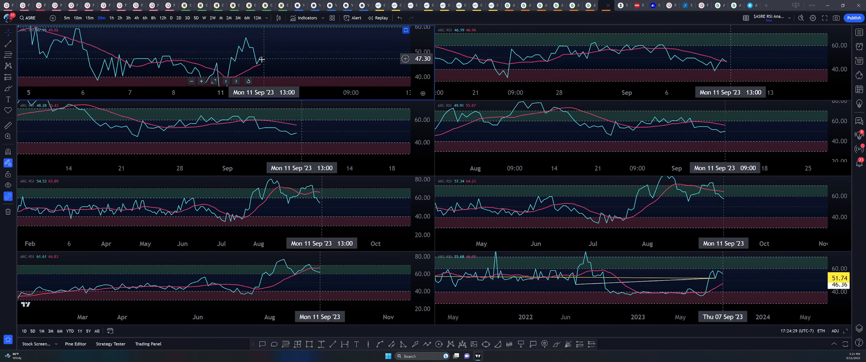
mouse_move(263, 57)
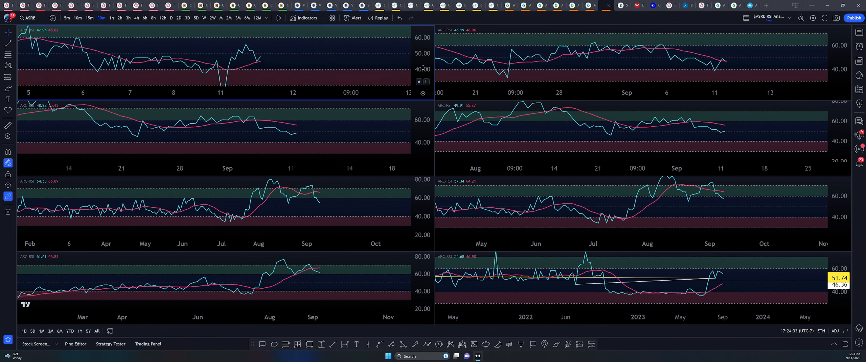
mouse_move(566, 112)
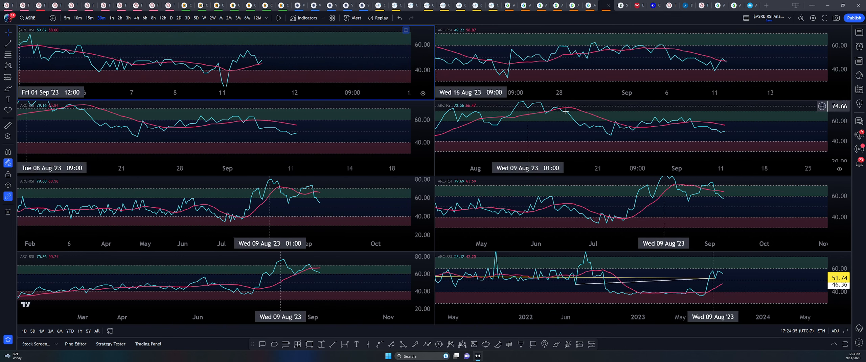
Step the ASRE RSI chart through successively higher timeframes from the toolbar.
click(119, 18)
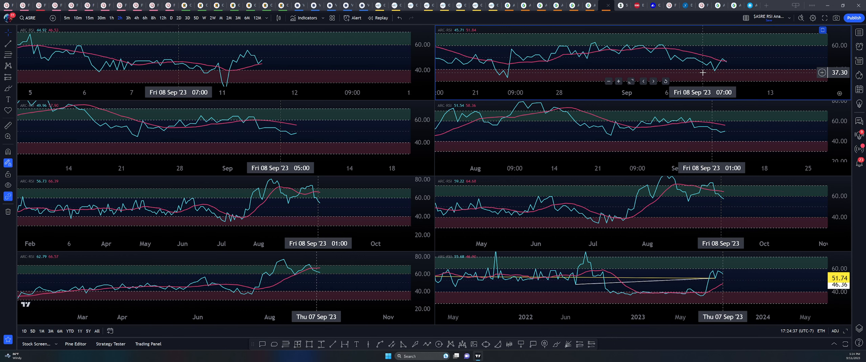
click(136, 17)
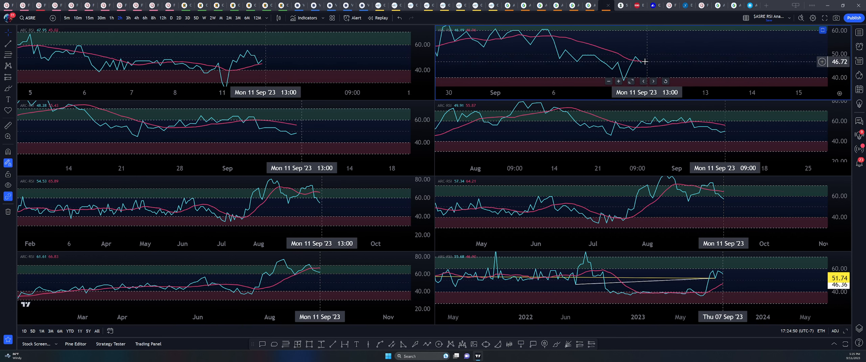
mouse_move(636, 59)
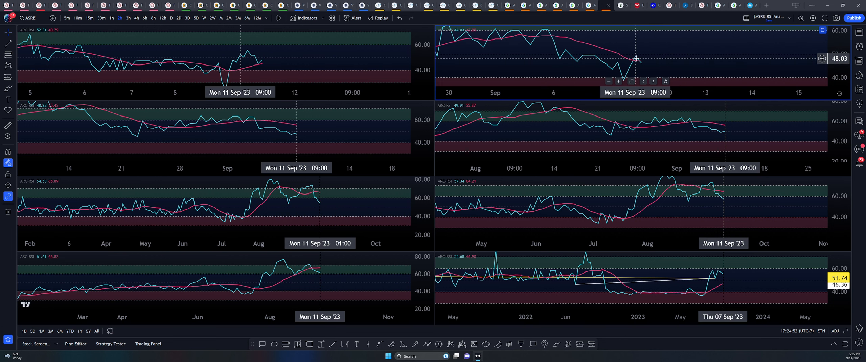
mouse_move(408, 125)
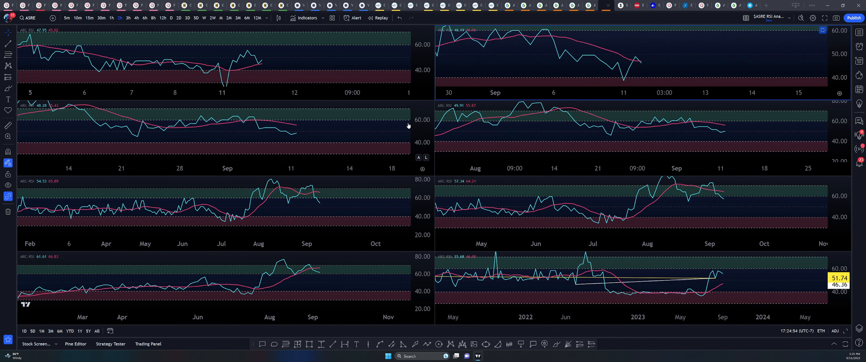
mouse_move(356, 133)
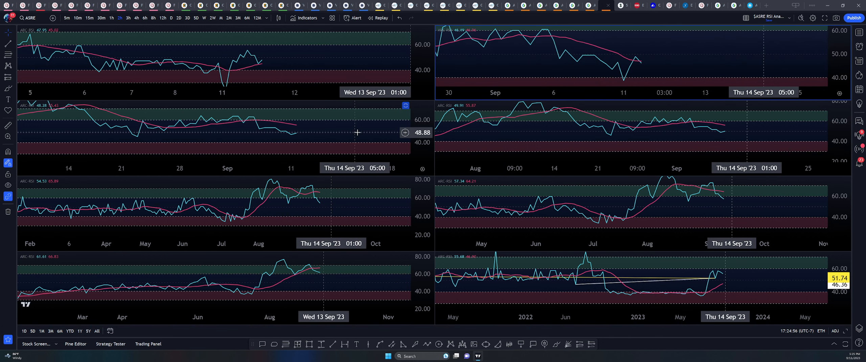
mouse_move(325, 142)
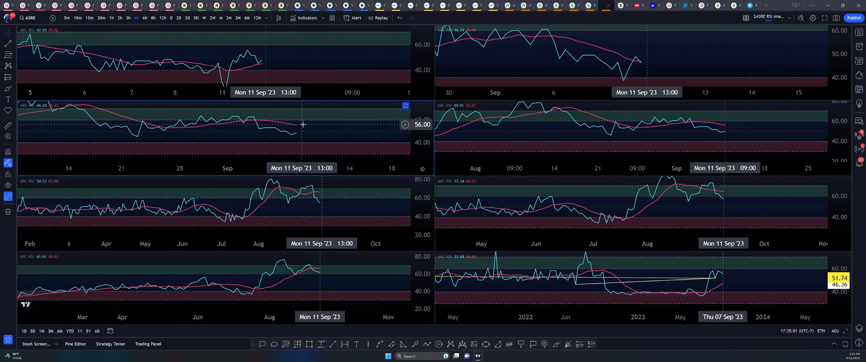
click(153, 17)
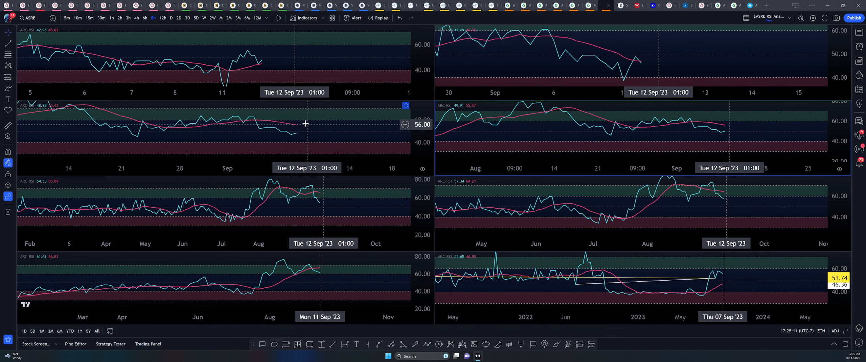
mouse_move(300, 121)
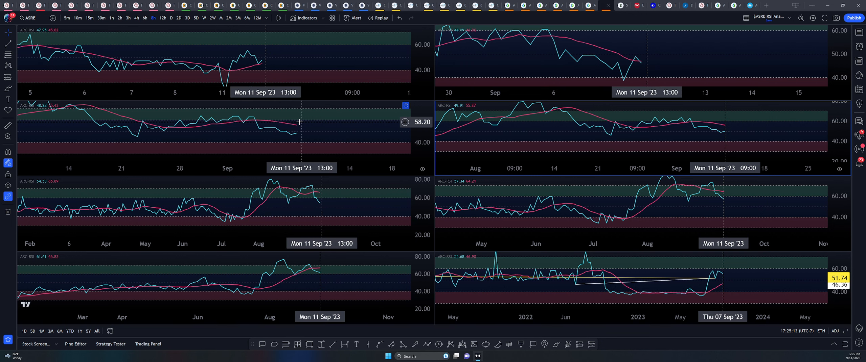
mouse_move(300, 122)
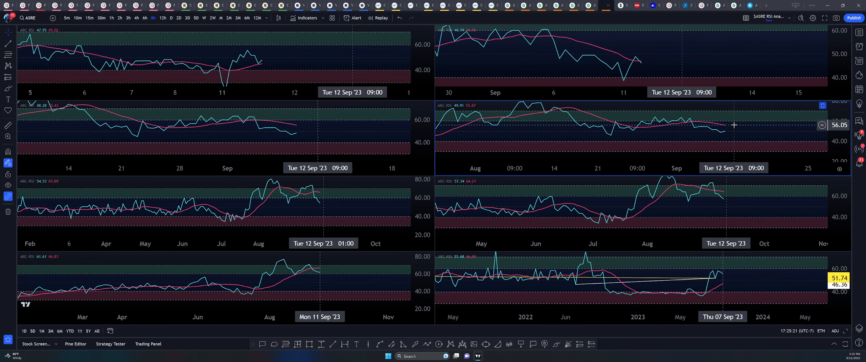
mouse_move(724, 128)
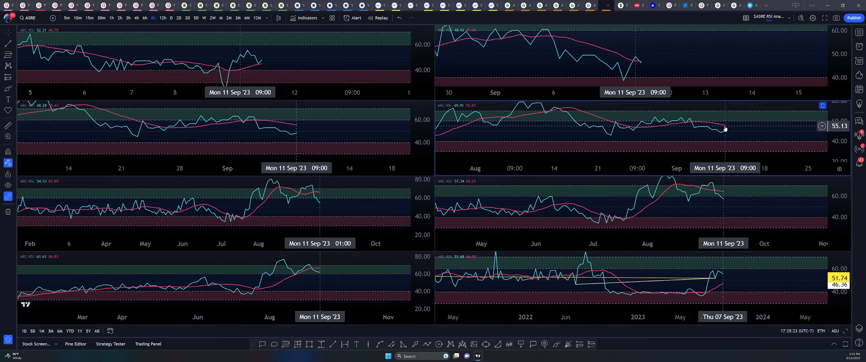
mouse_move(733, 118)
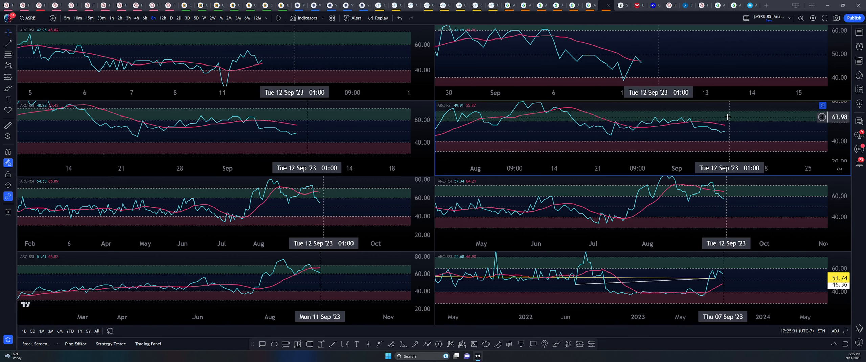
mouse_move(730, 125)
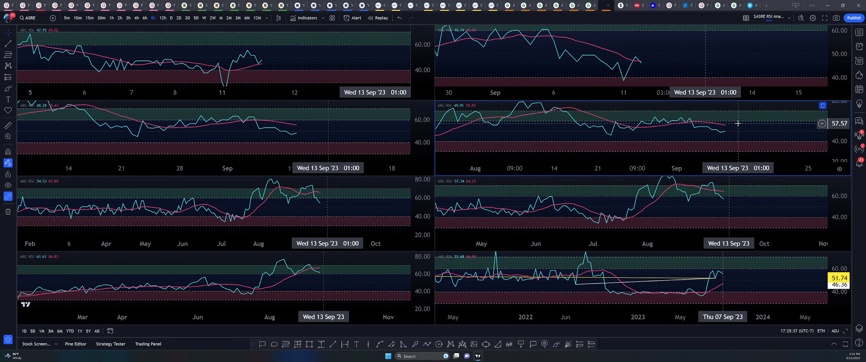
mouse_move(740, 124)
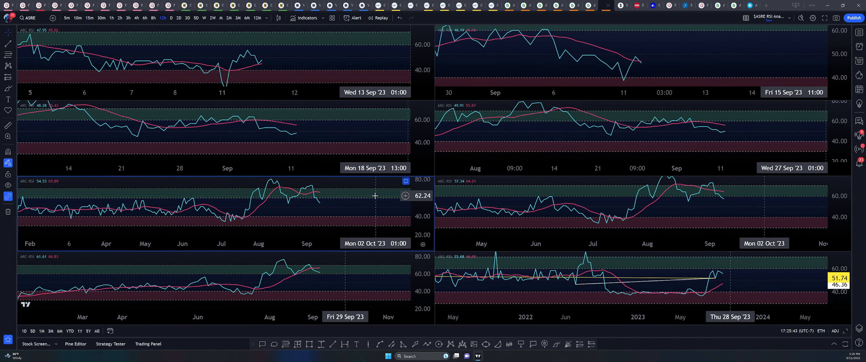
click(178, 17)
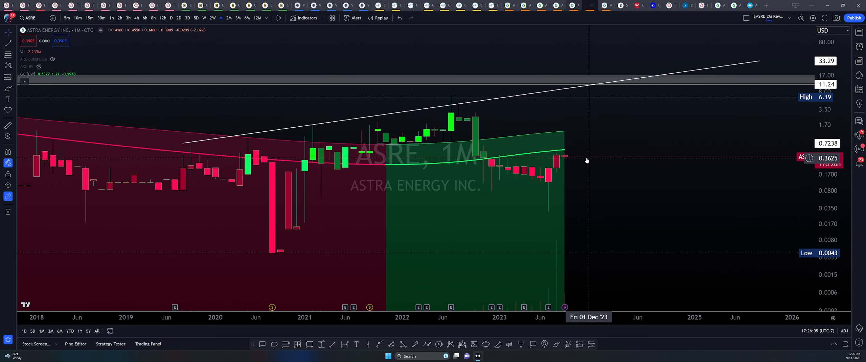
mouse_move(592, 149)
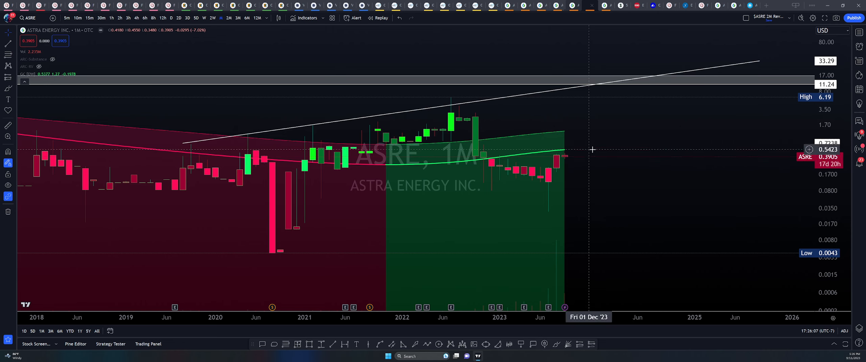
mouse_move(596, 149)
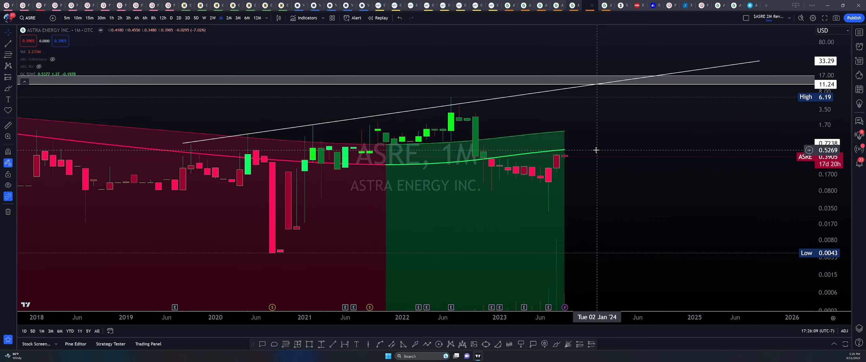
mouse_move(576, 150)
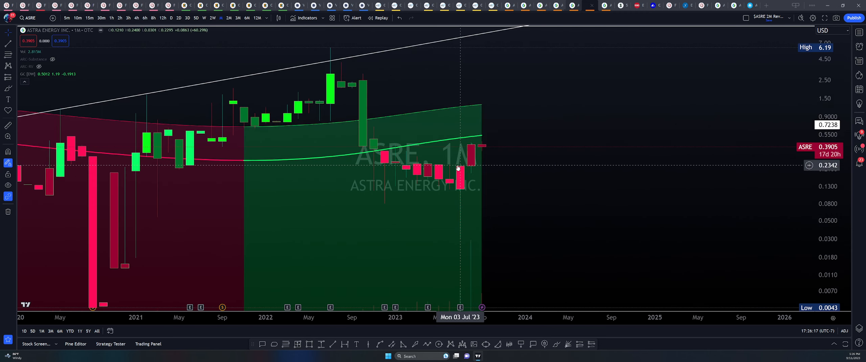
mouse_move(518, 134)
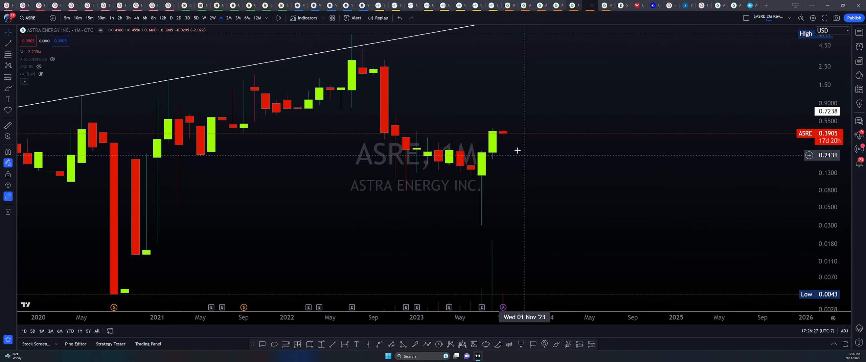
mouse_move(479, 199)
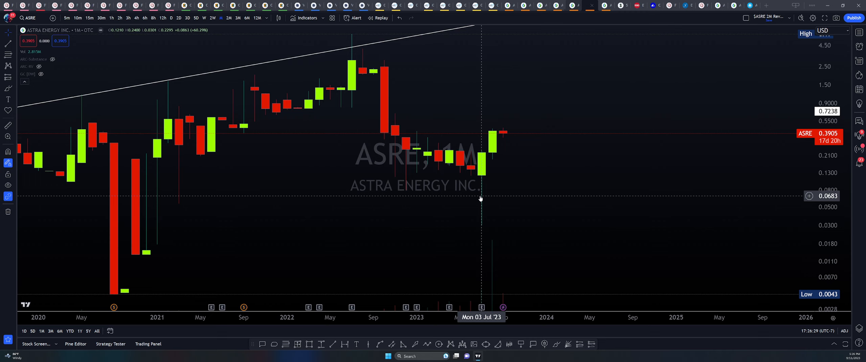
mouse_move(474, 168)
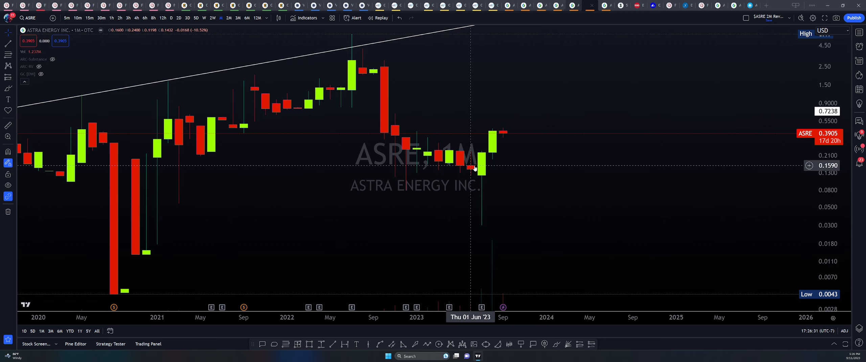
mouse_move(459, 199)
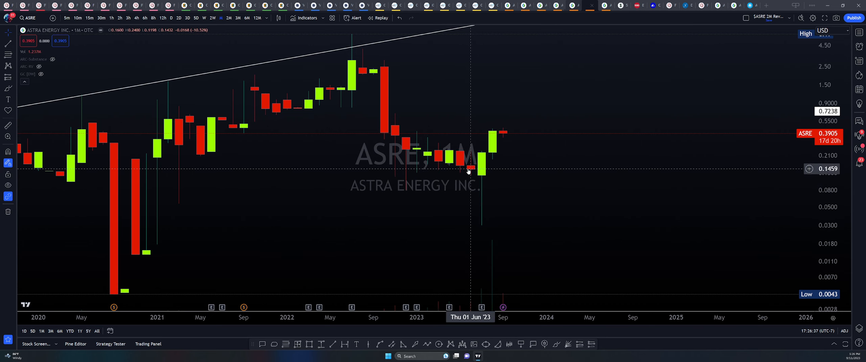
mouse_move(491, 220)
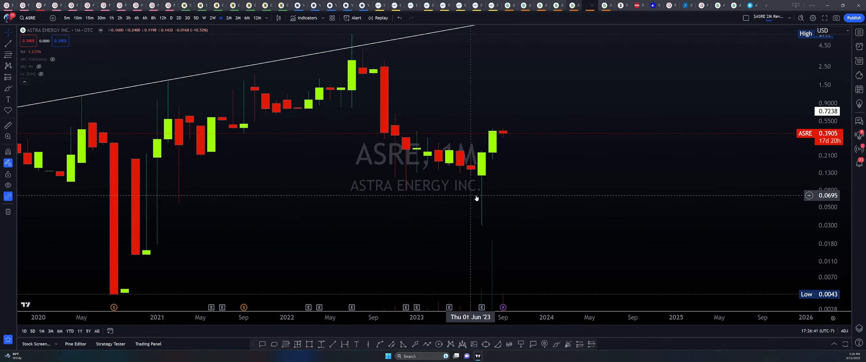
mouse_move(481, 175)
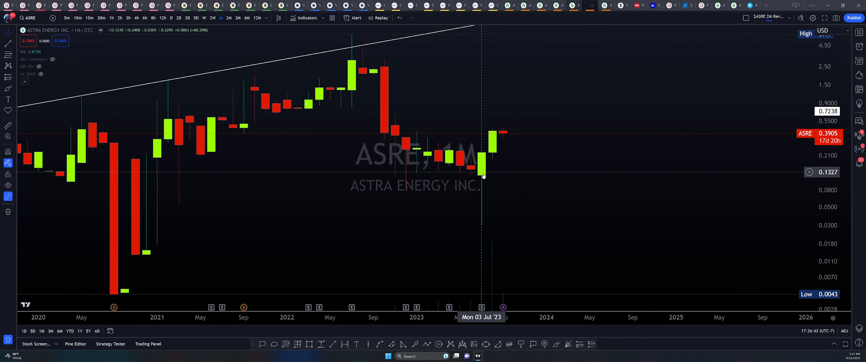
mouse_move(497, 126)
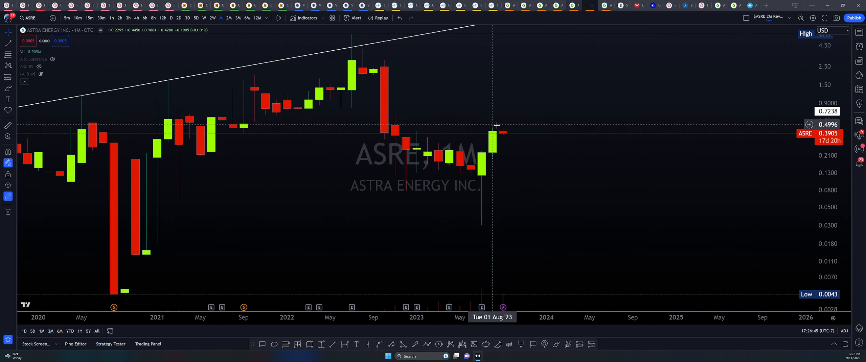
mouse_move(515, 160)
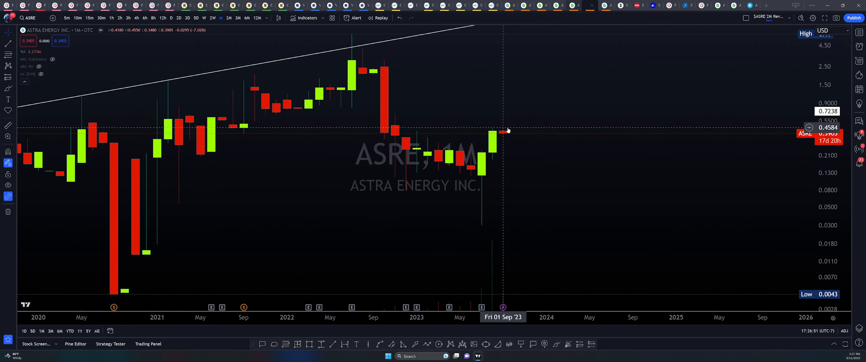
mouse_move(508, 134)
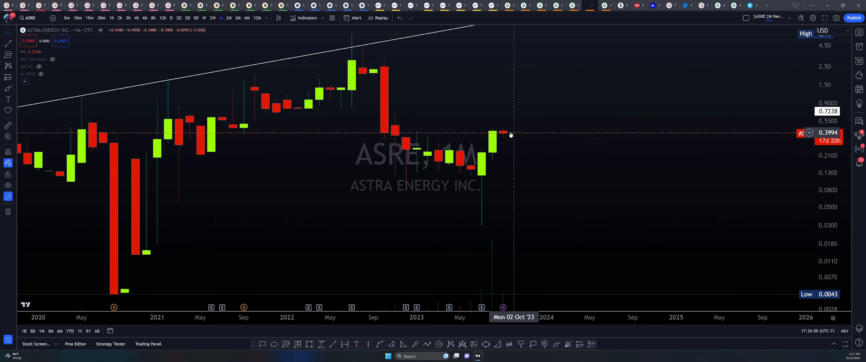
mouse_move(504, 133)
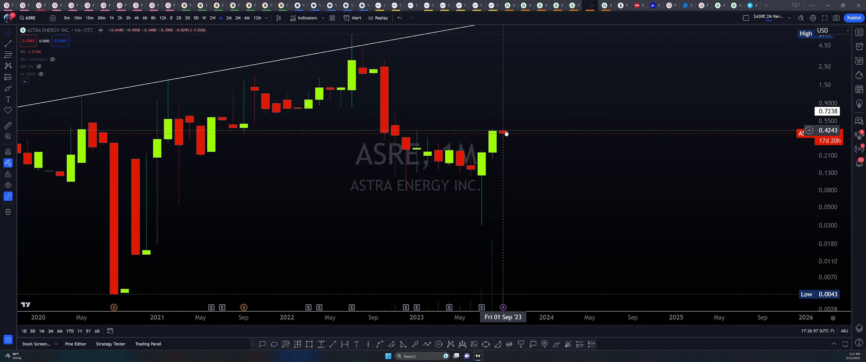
mouse_move(513, 111)
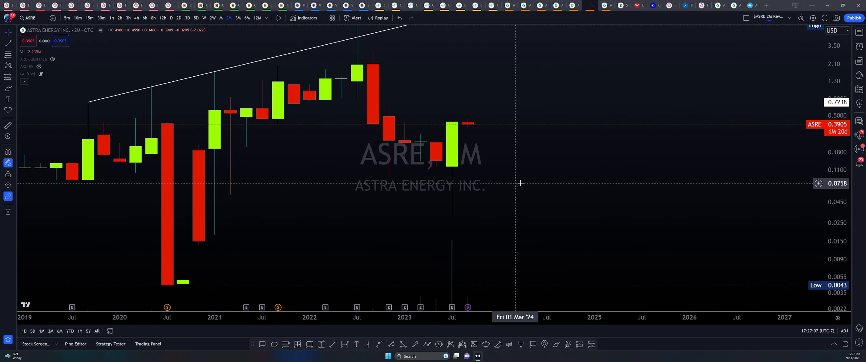
mouse_move(451, 179)
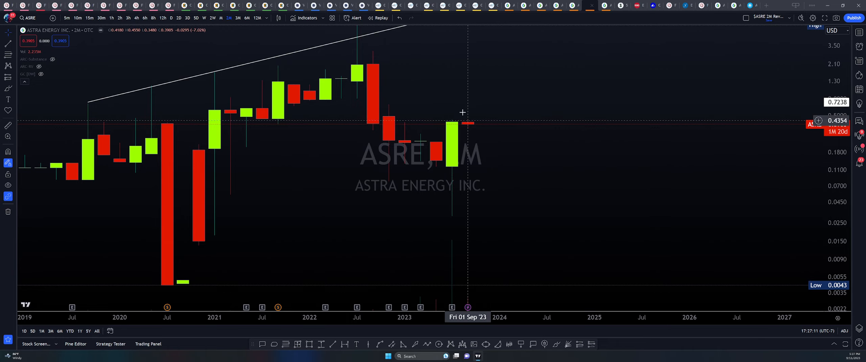
mouse_move(438, 151)
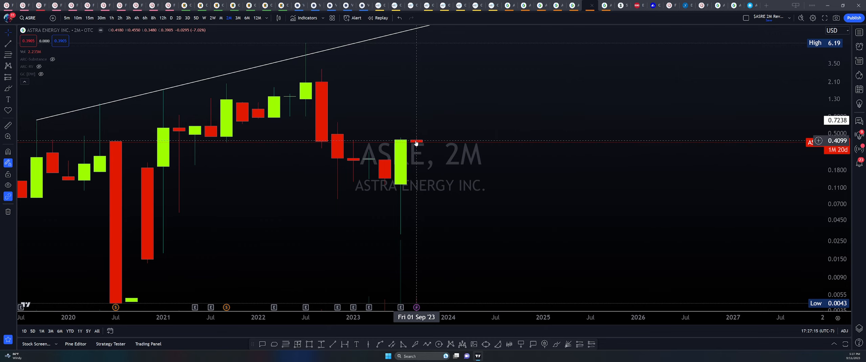
mouse_move(422, 111)
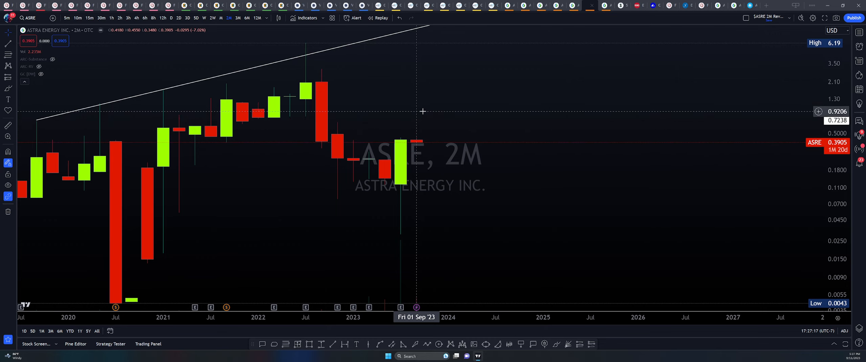
mouse_move(412, 113)
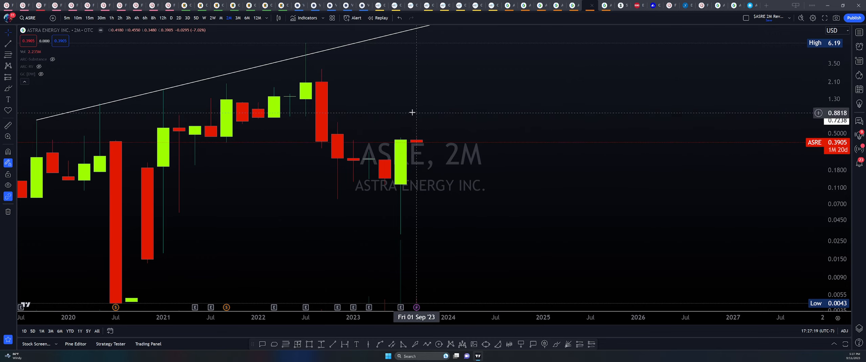
mouse_move(459, 195)
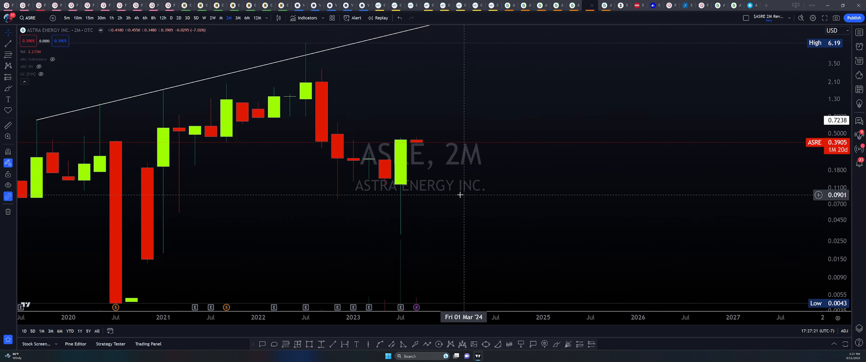
mouse_move(472, 175)
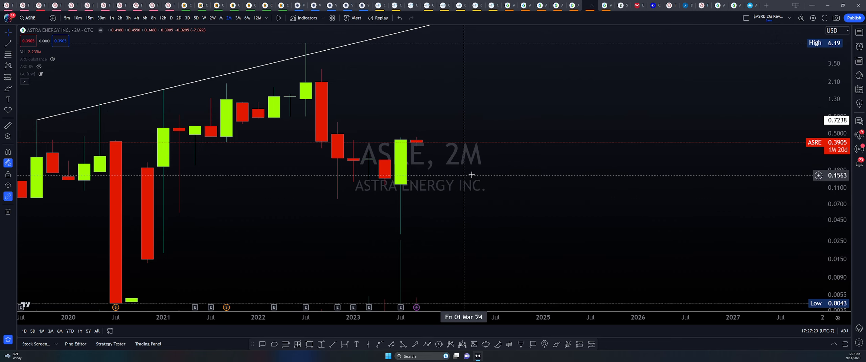
mouse_move(479, 171)
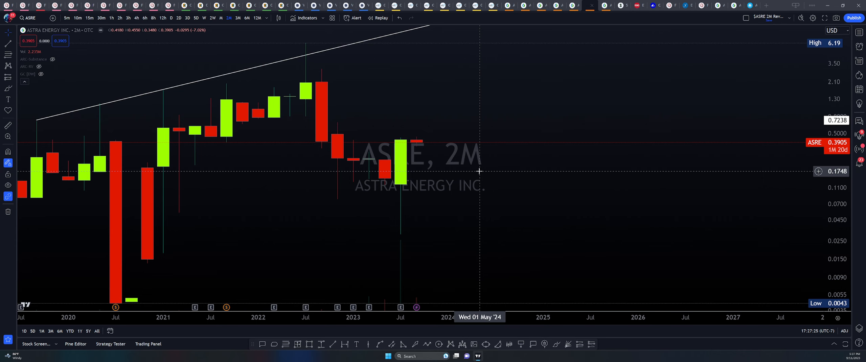